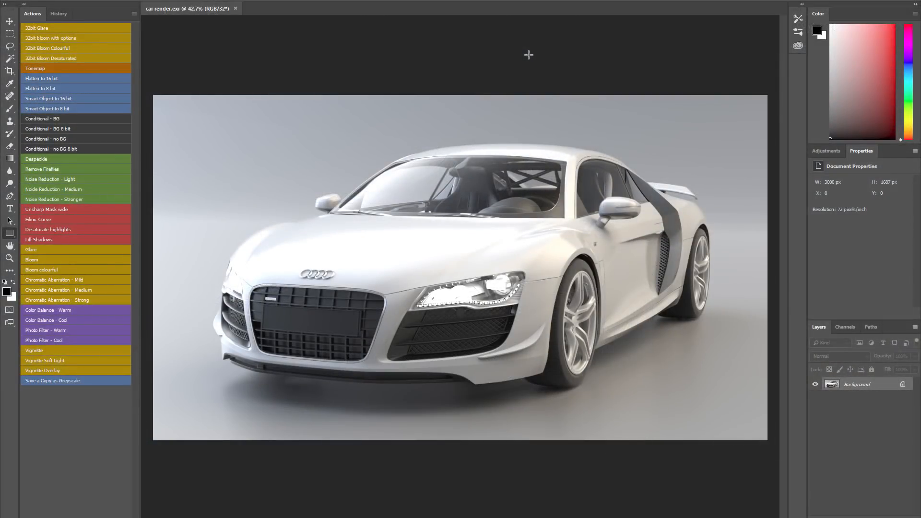
mouse_move(440, 37)
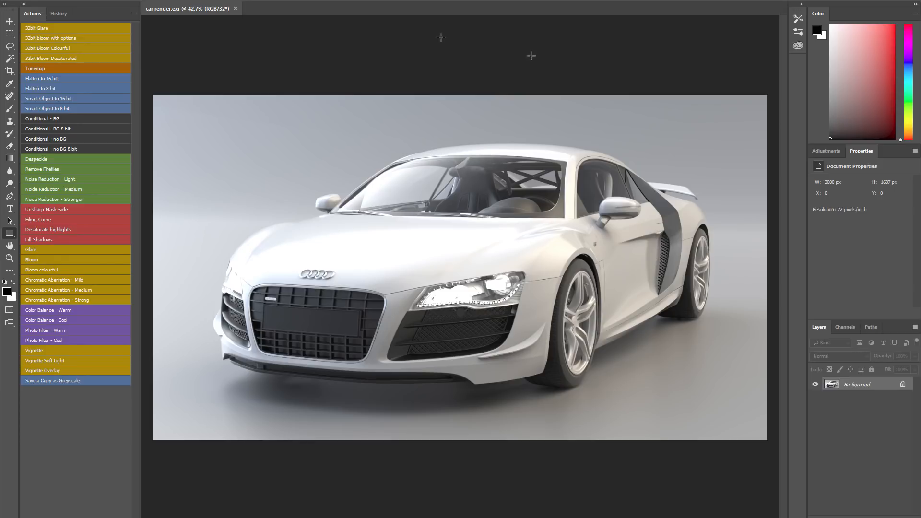
mouse_move(436, 43)
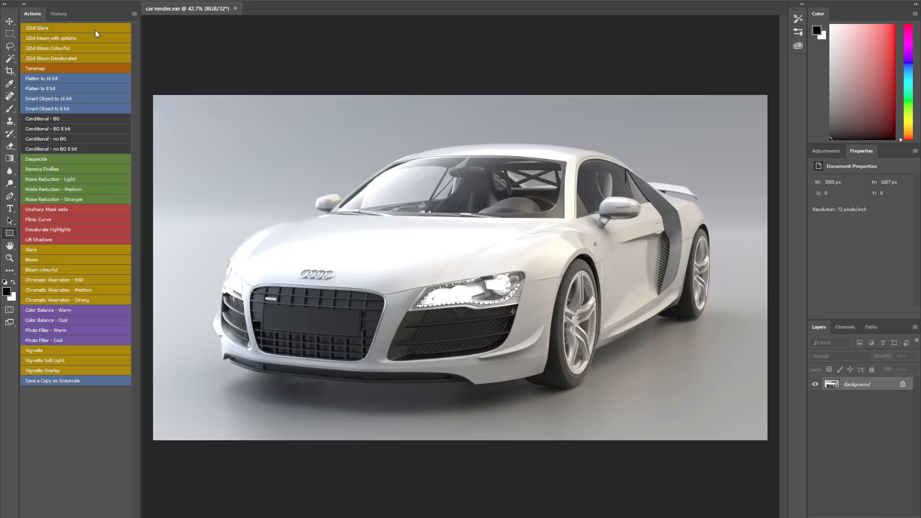
mouse_move(85, 342)
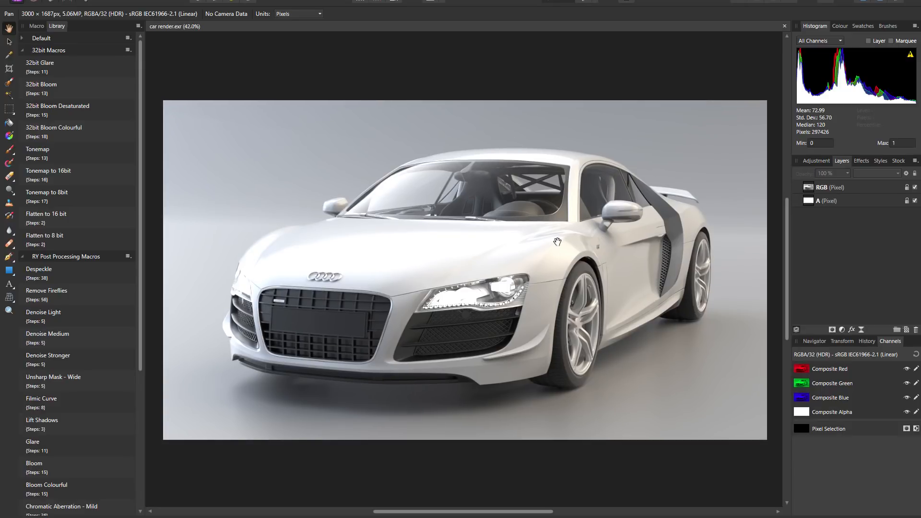
mouse_move(465, 63)
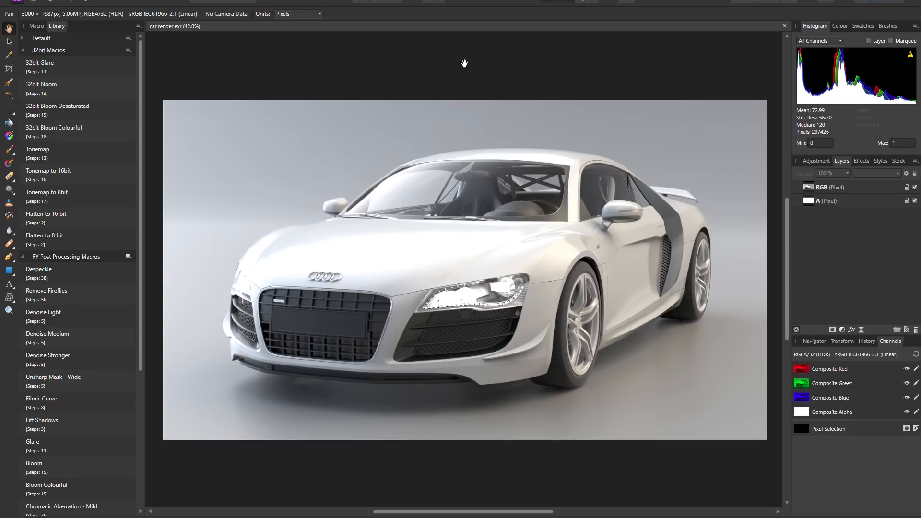
mouse_move(493, 43)
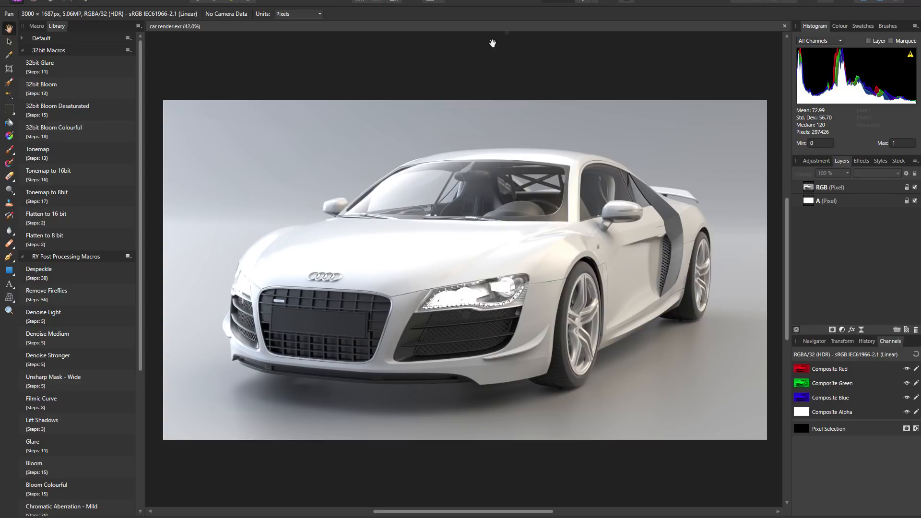
mouse_move(507, 48)
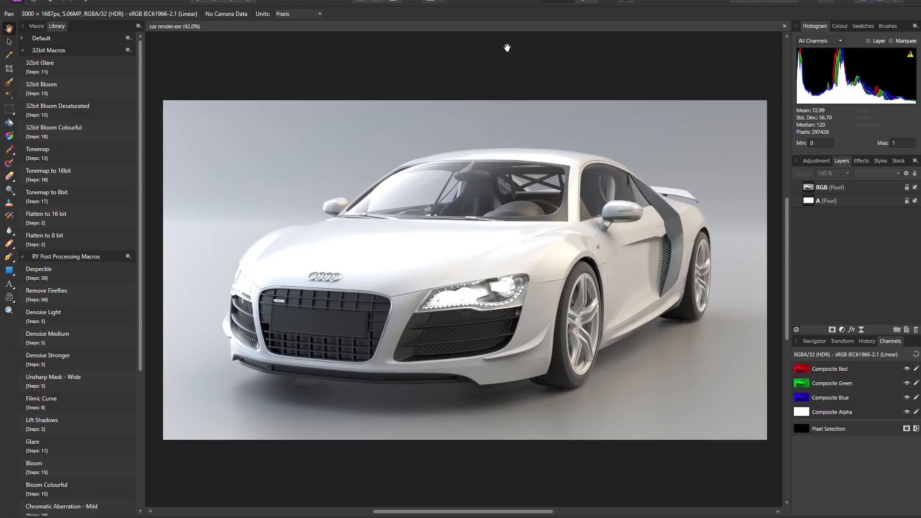
mouse_move(448, 83)
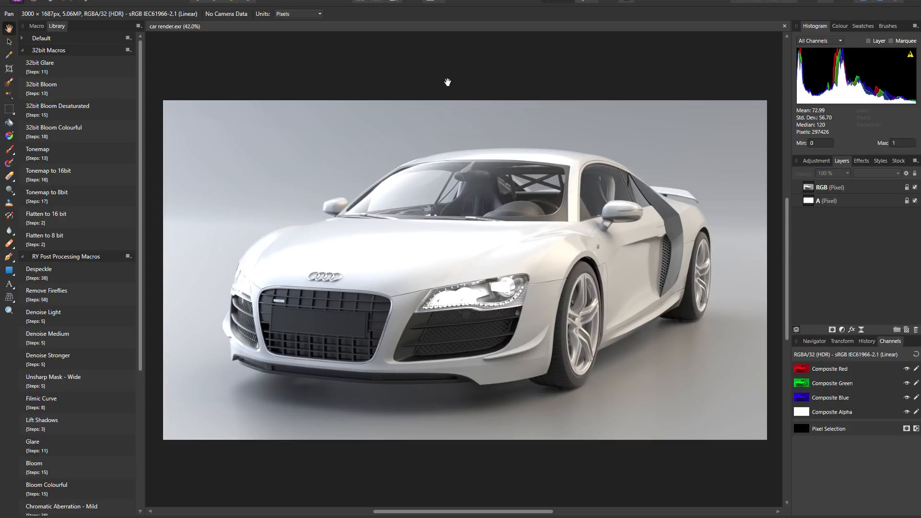
mouse_move(481, 72)
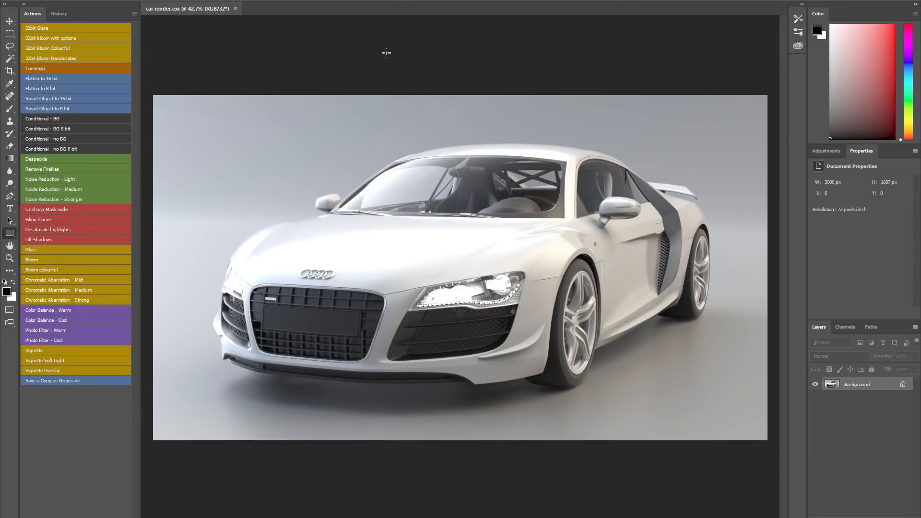
mouse_move(88, 41)
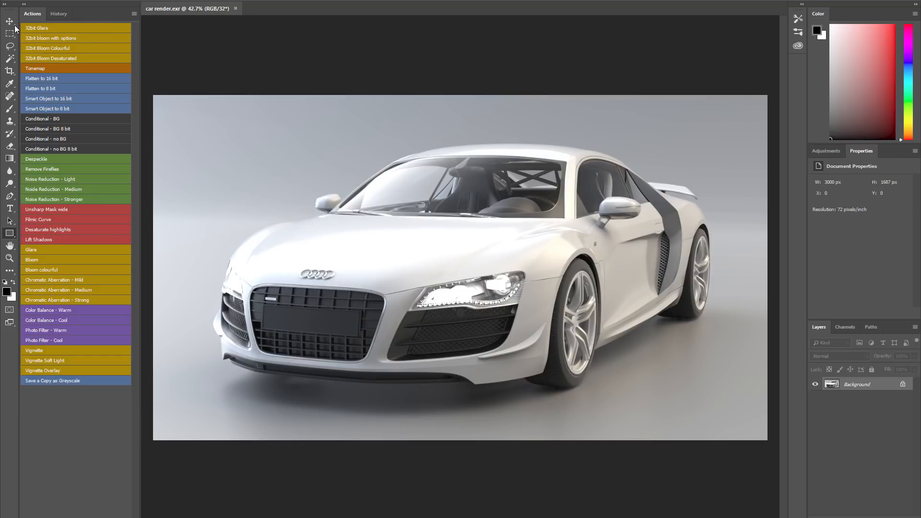
mouse_move(75, 3)
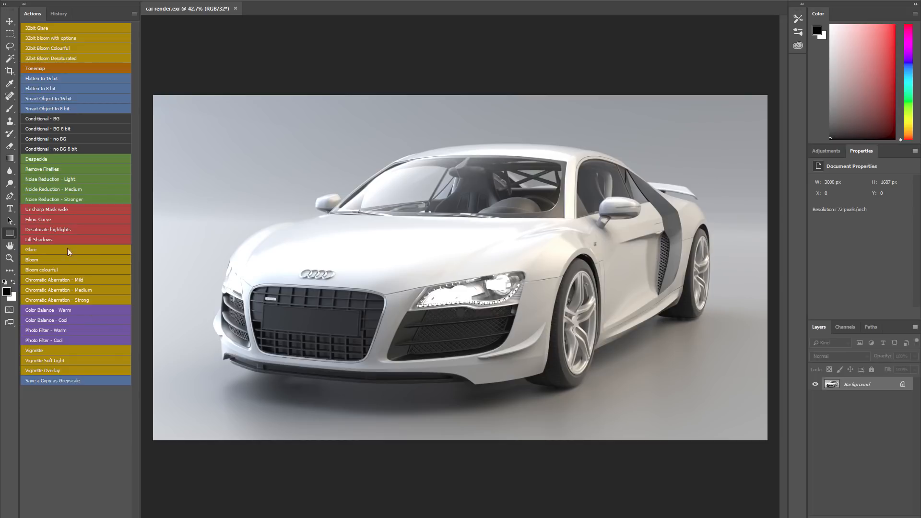
mouse_move(75, 257)
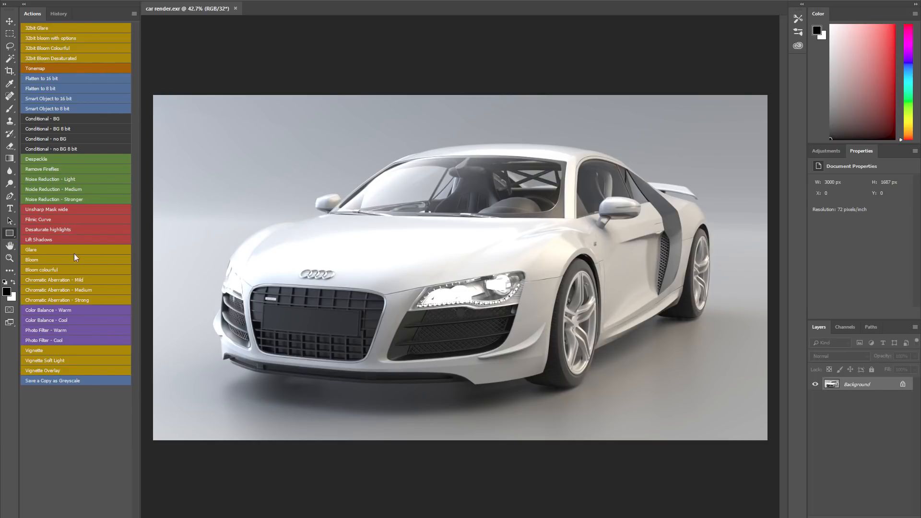
mouse_move(91, 32)
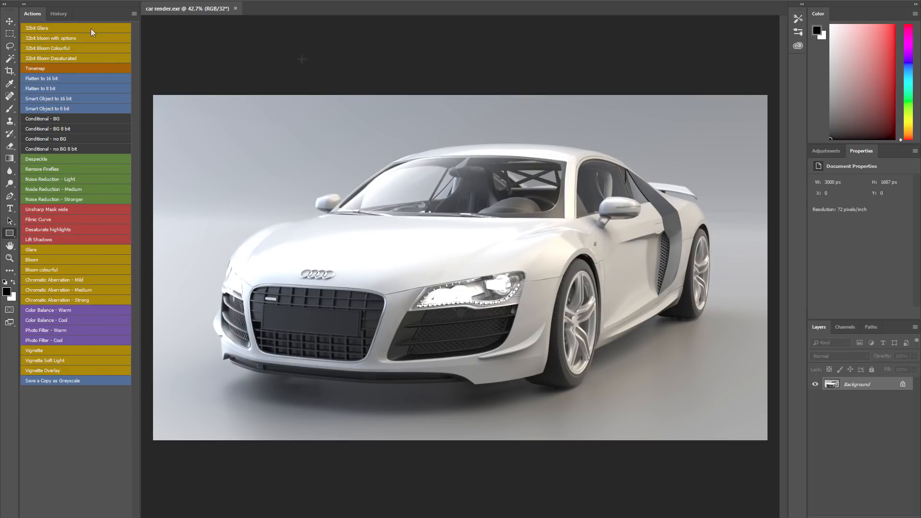
mouse_move(134, 18)
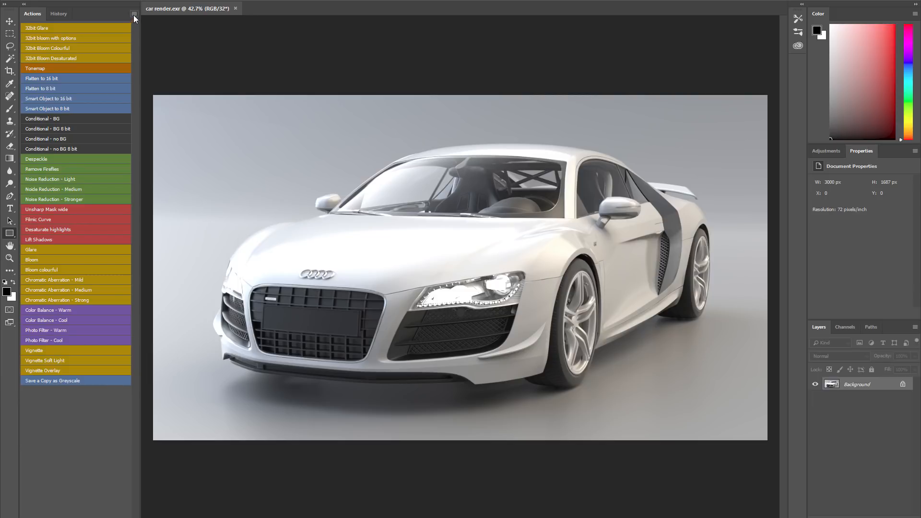
- Return to Photoshop to view the unedited car render beside the colour-coded actions list
left_click(134, 14)
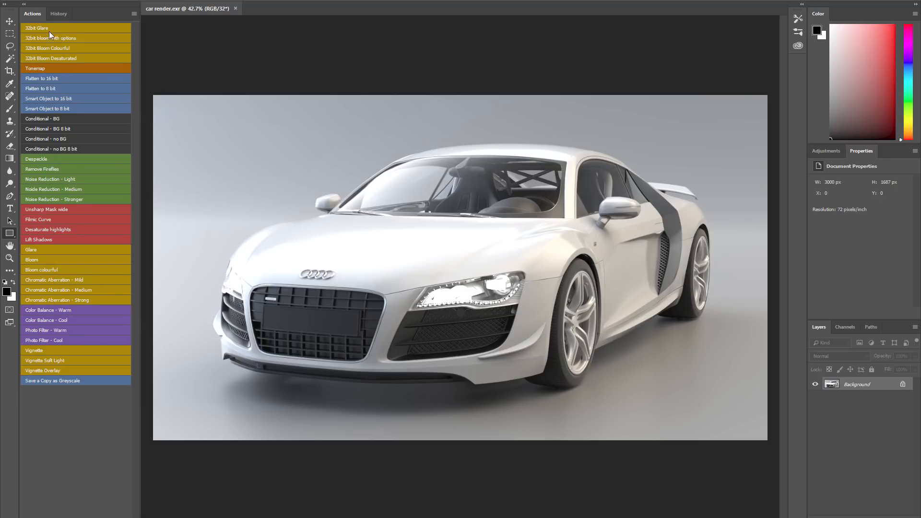
mouse_move(70, 206)
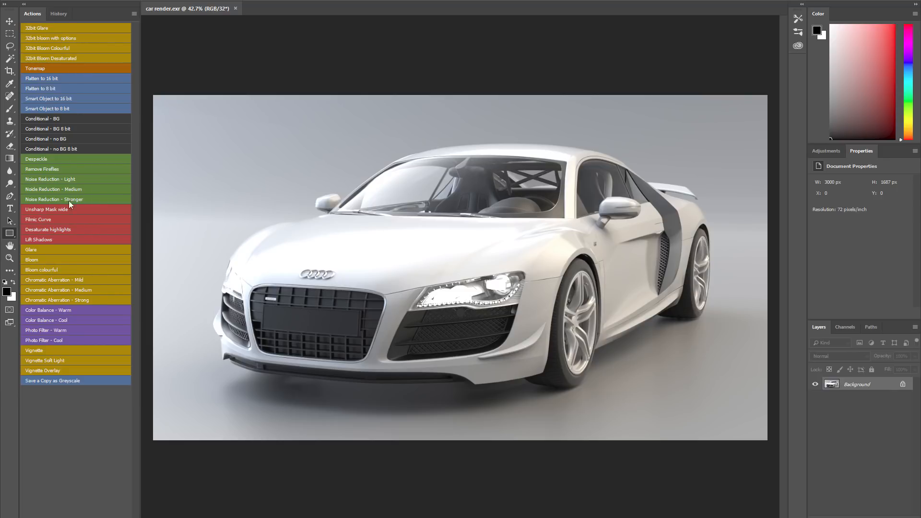
mouse_move(69, 187)
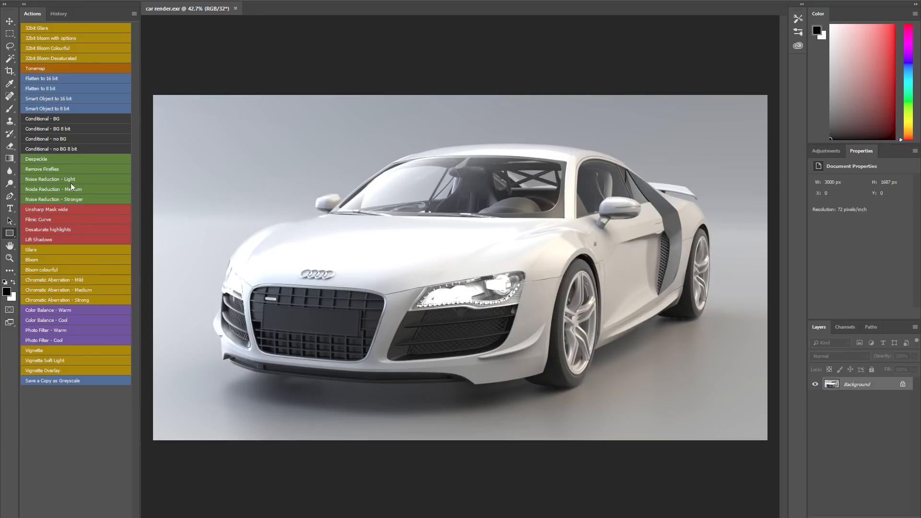
mouse_move(58, 122)
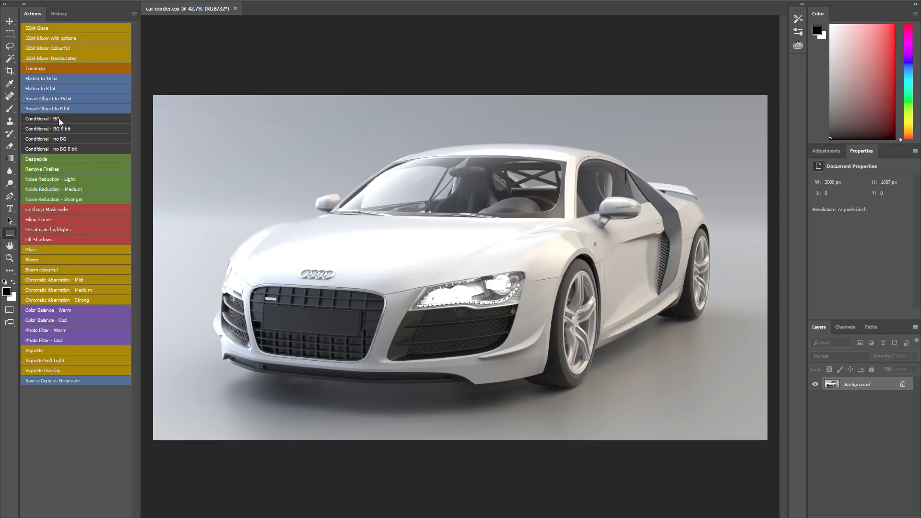
mouse_move(41, 30)
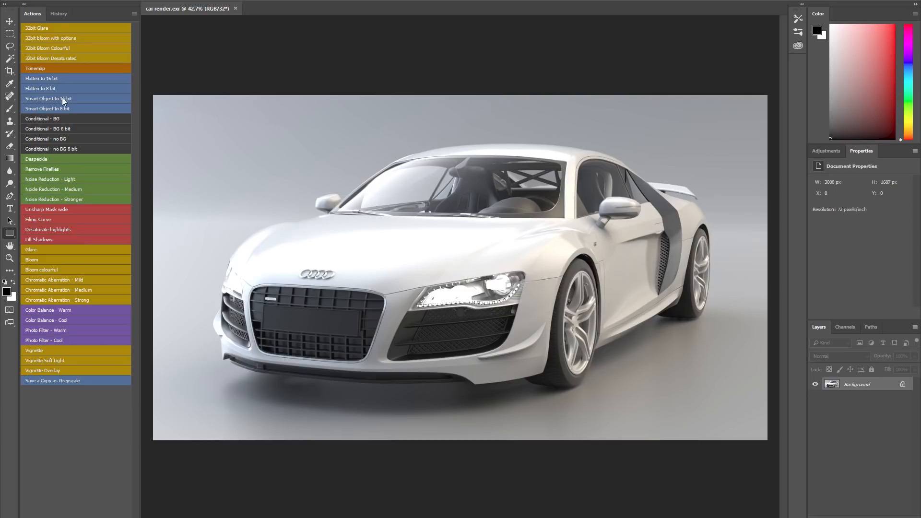
mouse_move(135, 116)
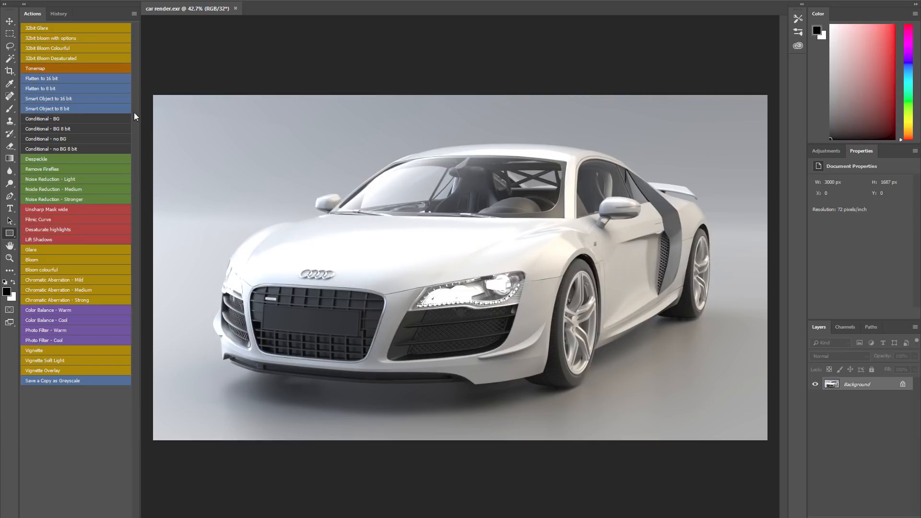
mouse_move(237, 141)
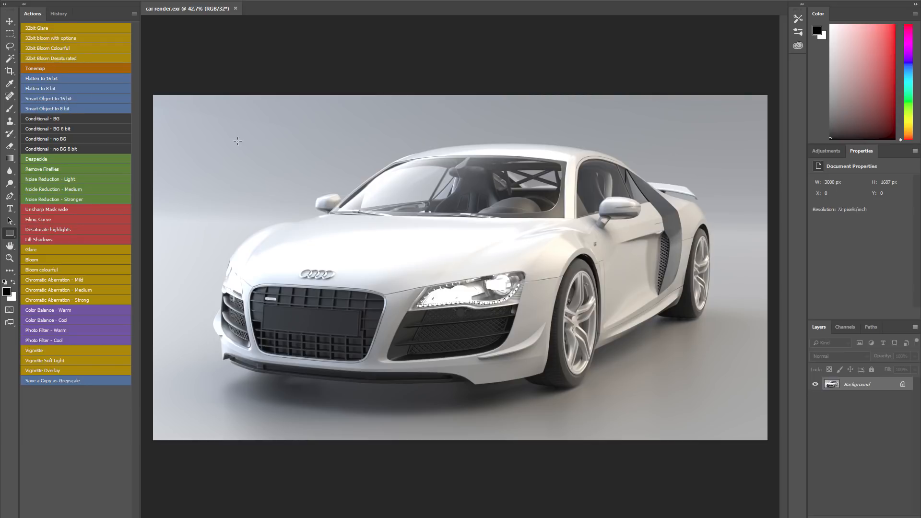
mouse_move(280, 172)
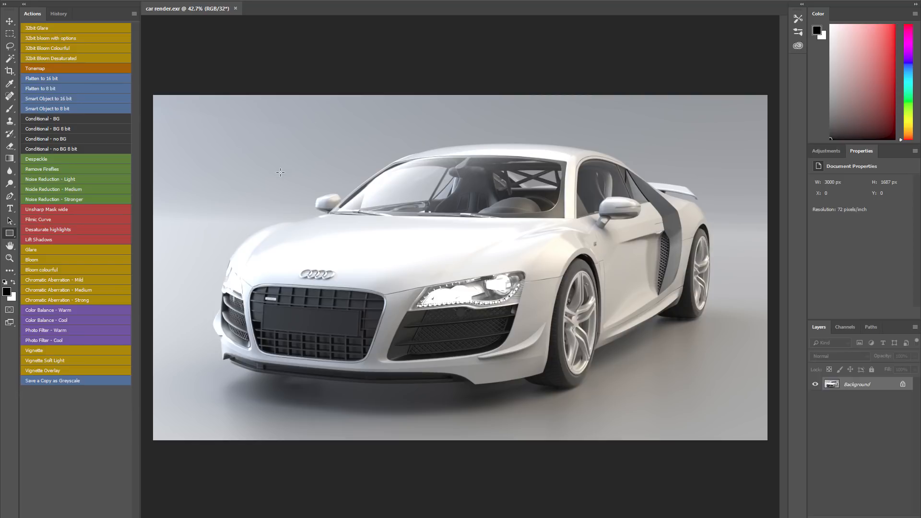
mouse_move(48, 142)
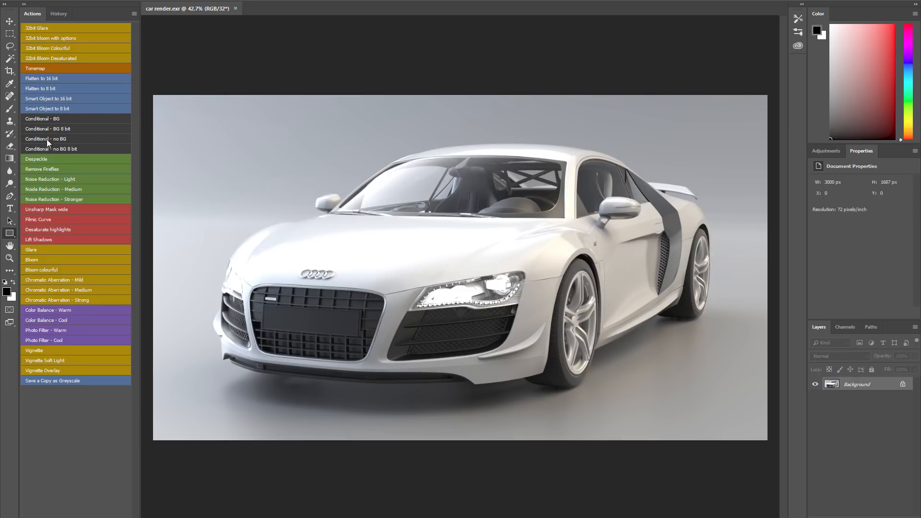
mouse_move(66, 81)
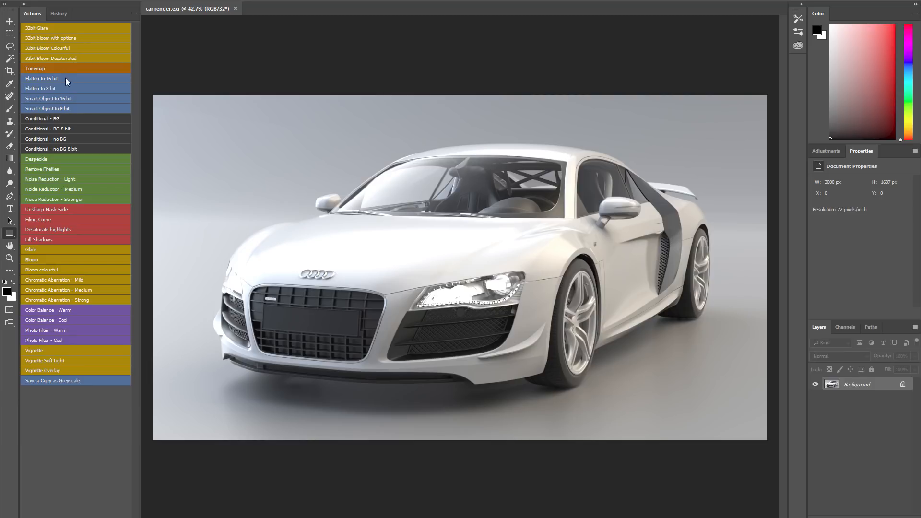
mouse_move(67, 101)
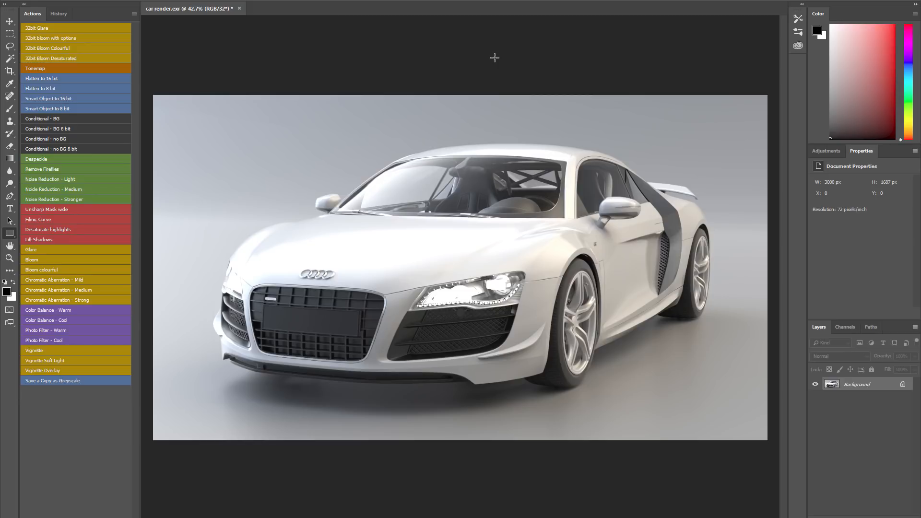
mouse_move(367, 75)
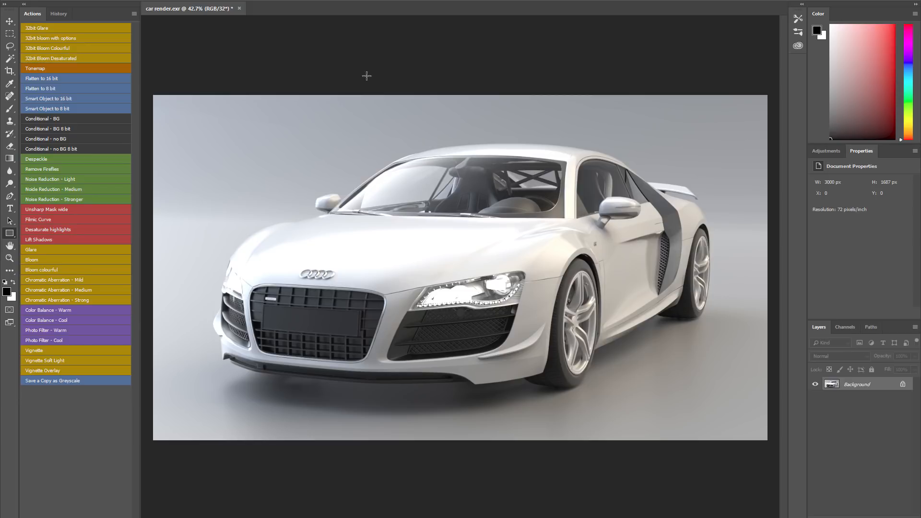
mouse_move(69, 33)
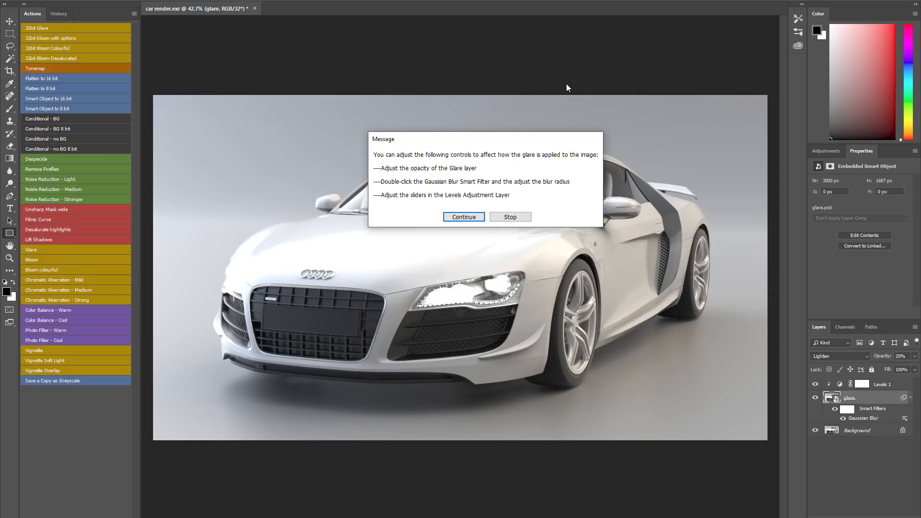
mouse_move(640, 177)
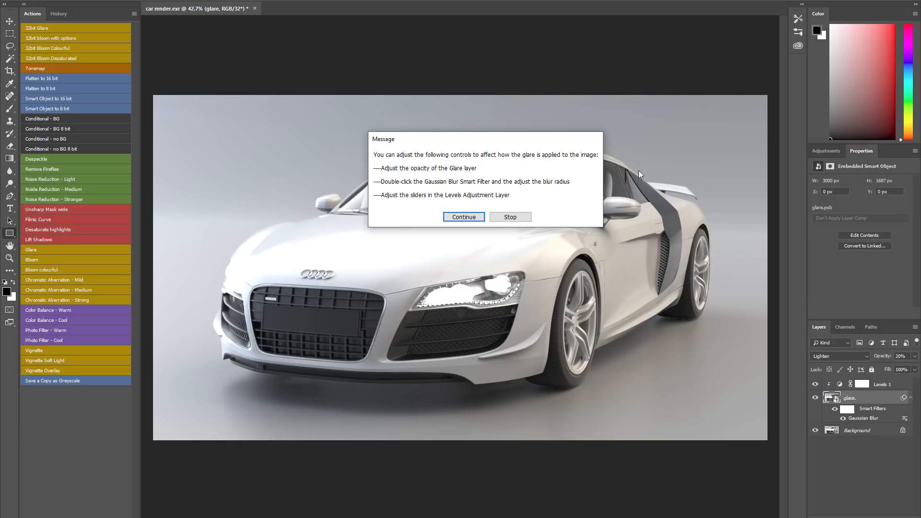
mouse_move(875, 402)
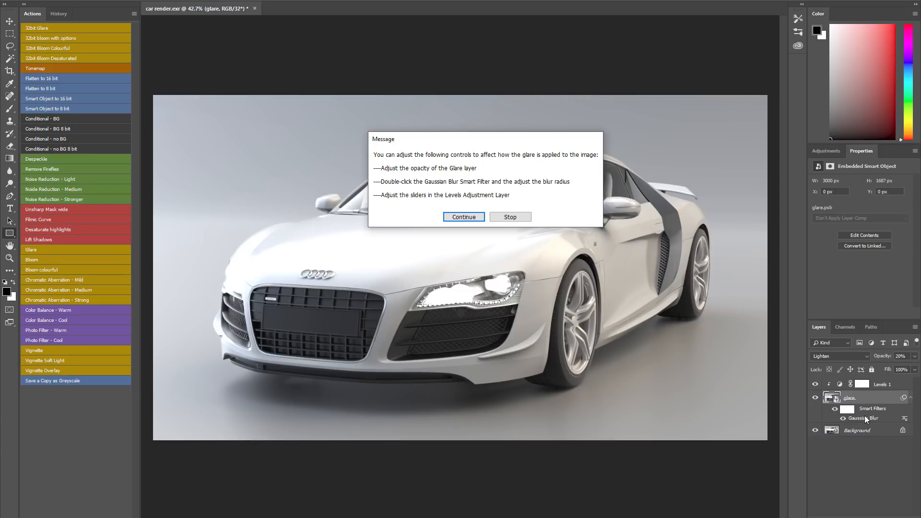
mouse_move(841, 386)
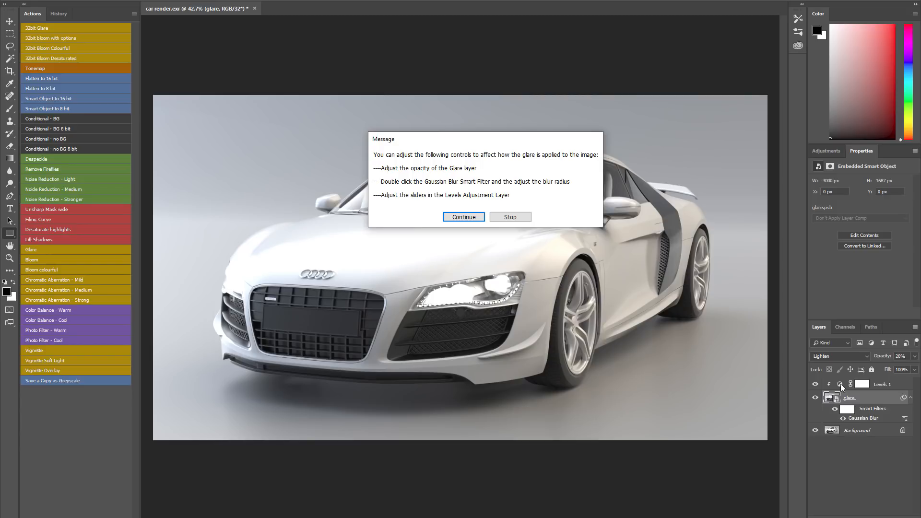
mouse_move(404, 198)
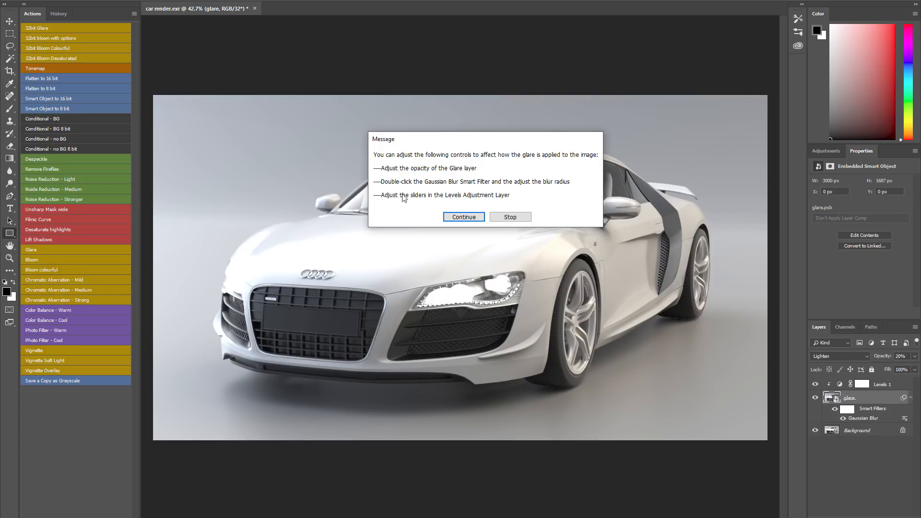
- Finish the 32bit Glare action, then toggle the glare layer's visibility to compare before and after
left_click(462, 217)
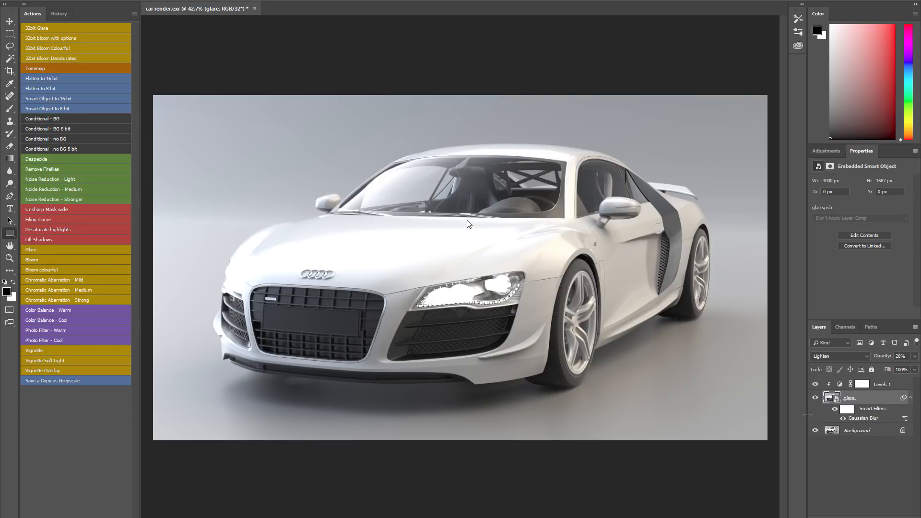
left_click(815, 397)
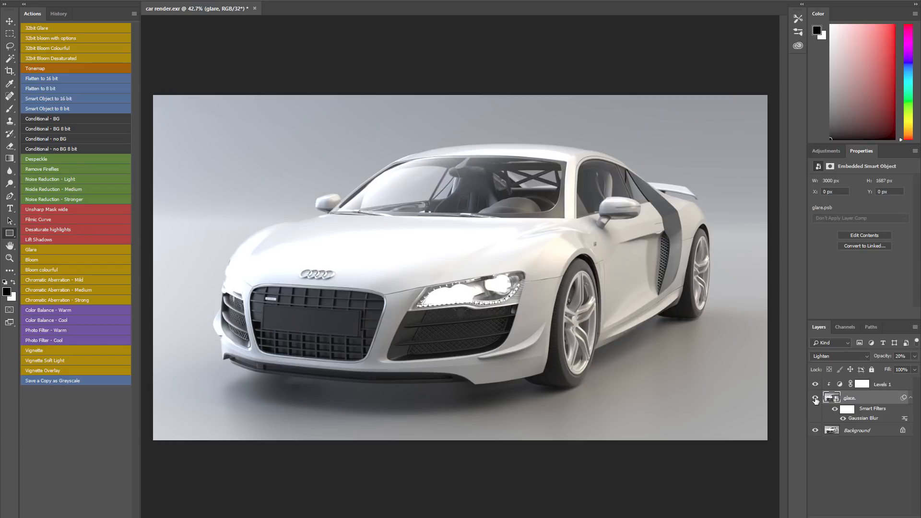
left_click(814, 397)
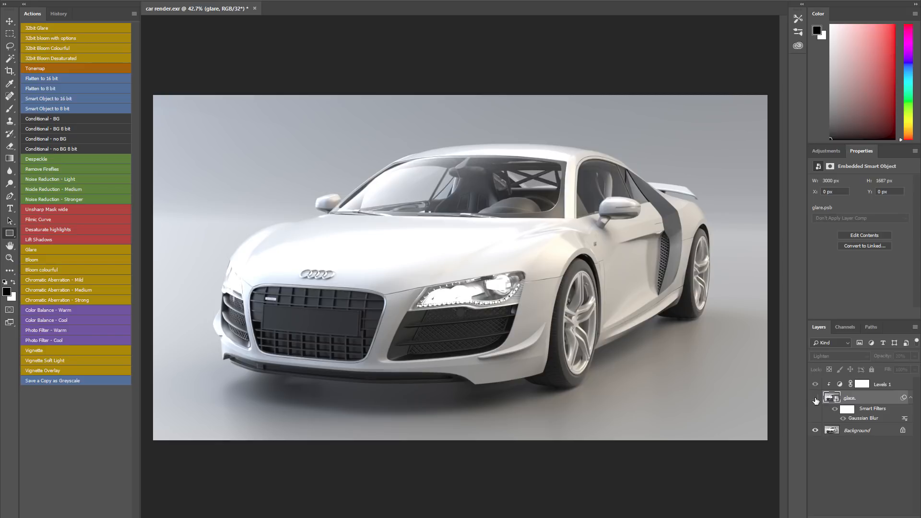
left_click(816, 397)
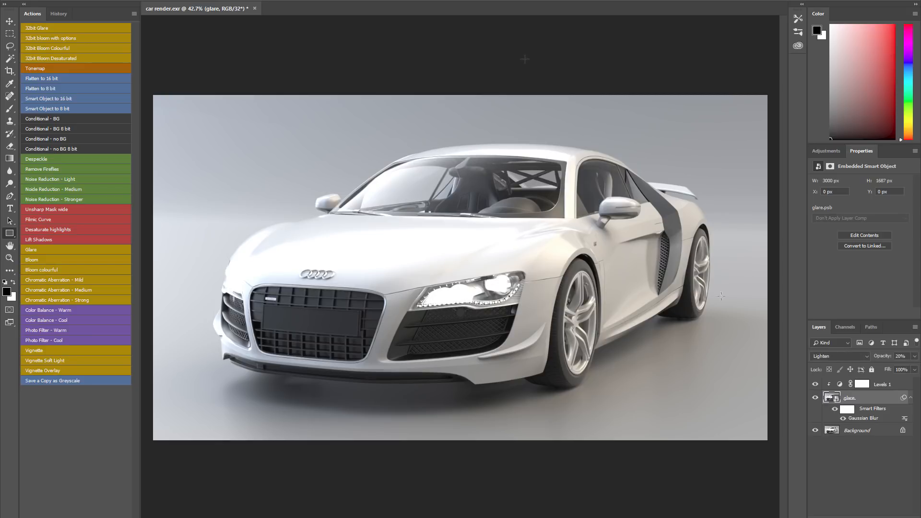
mouse_move(524, 59)
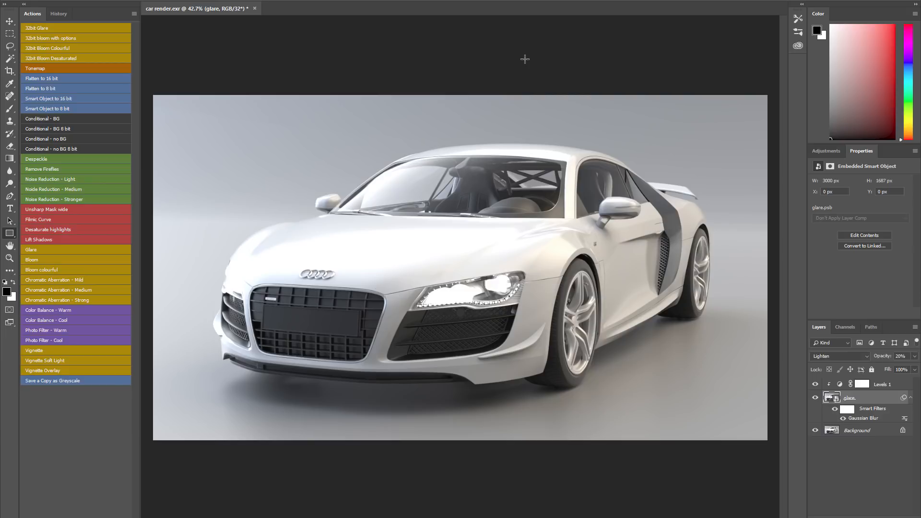
mouse_move(461, 38)
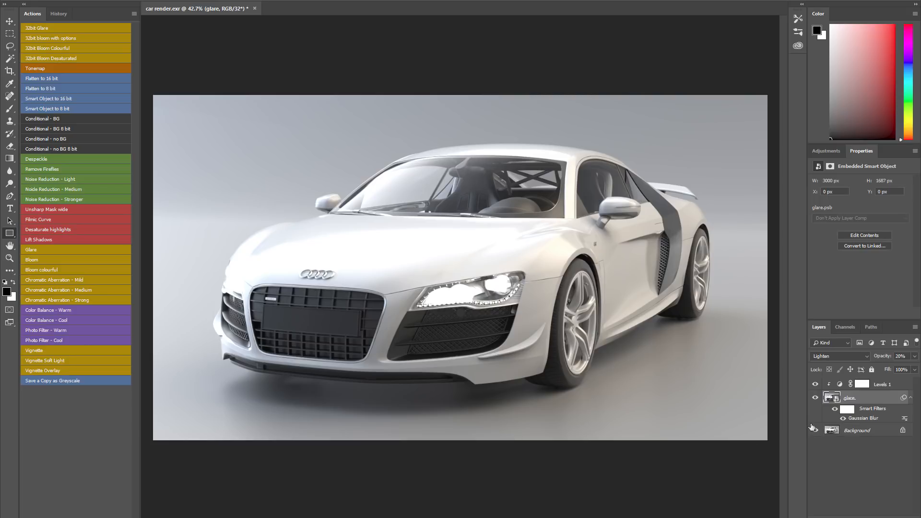
- Lower the glare's Levels black input to 160 and reduce its Gaussian Blur radius to 18 pixels
left_click(880, 384)
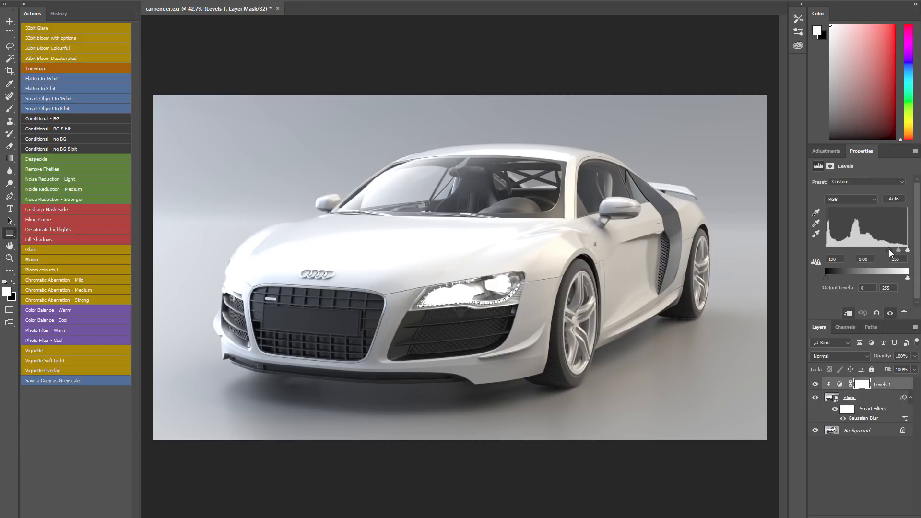
mouse_move(833, 274)
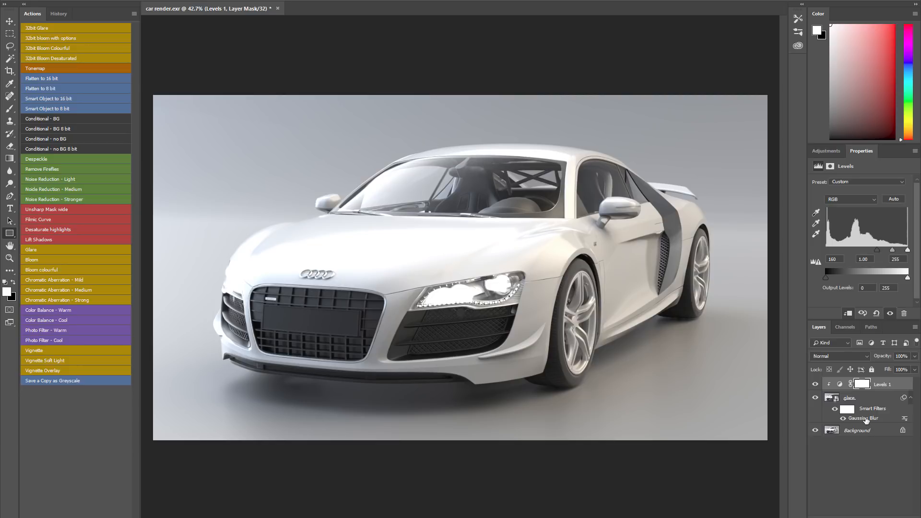
double_click(865, 417)
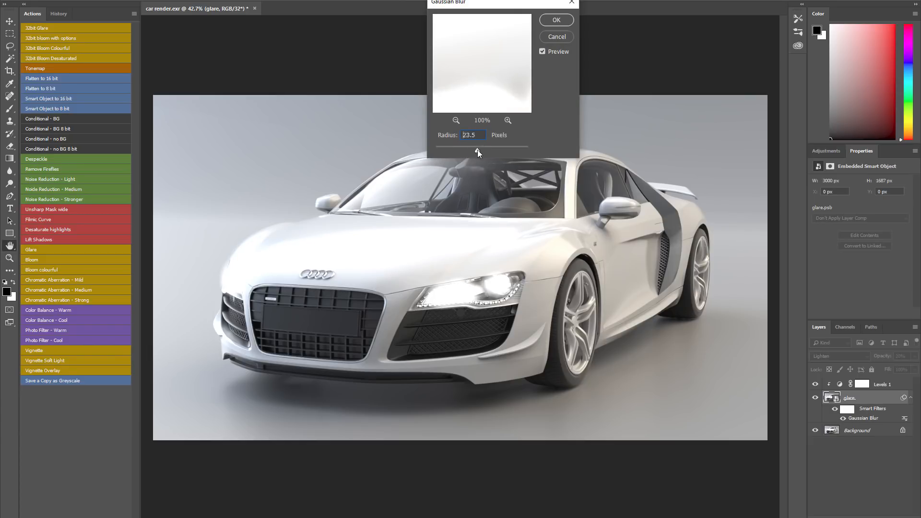
triple_click(472, 136)
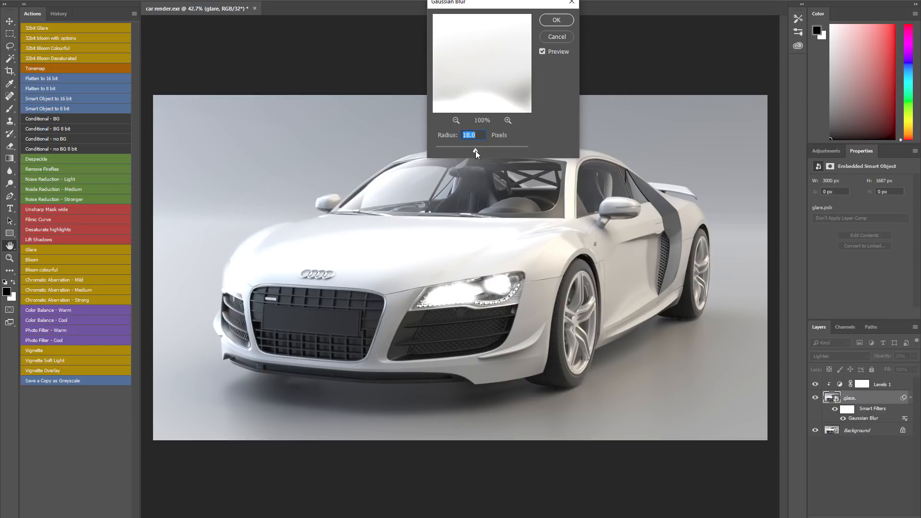
left_click(555, 19)
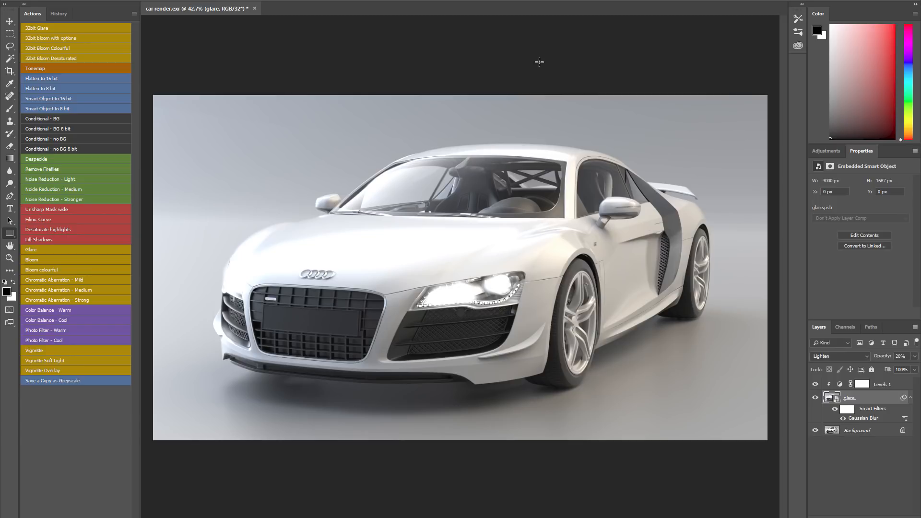
mouse_move(416, 49)
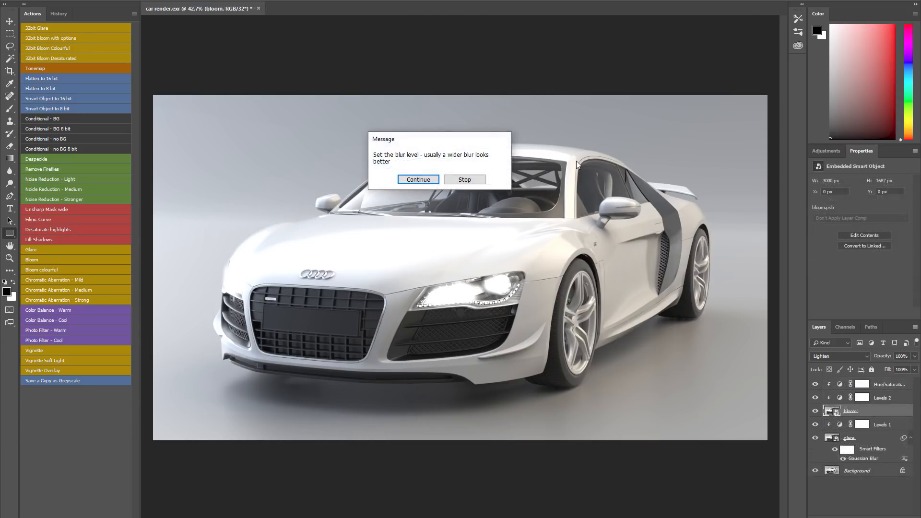
mouse_move(417, 179)
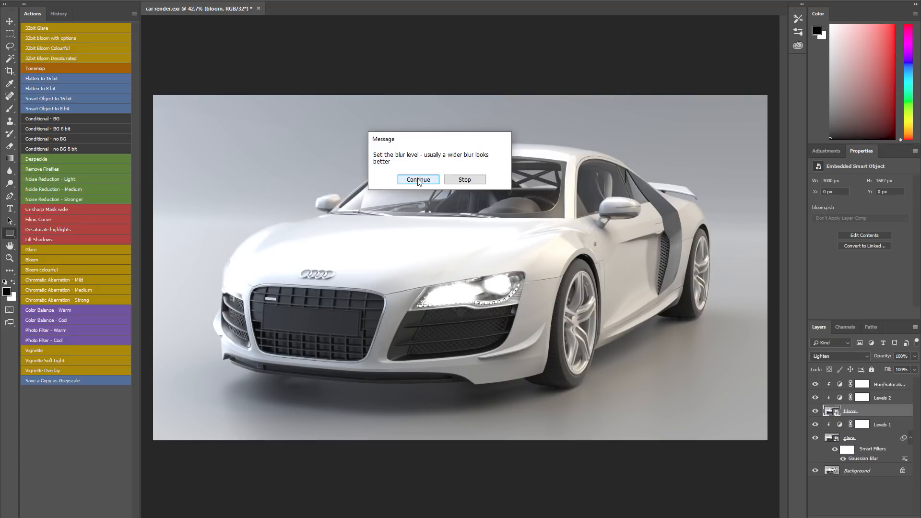
- Complete the Bloom action, accepting its 61-pixel Gaussian Blur and dismissing the opacity messages
left_click(417, 180)
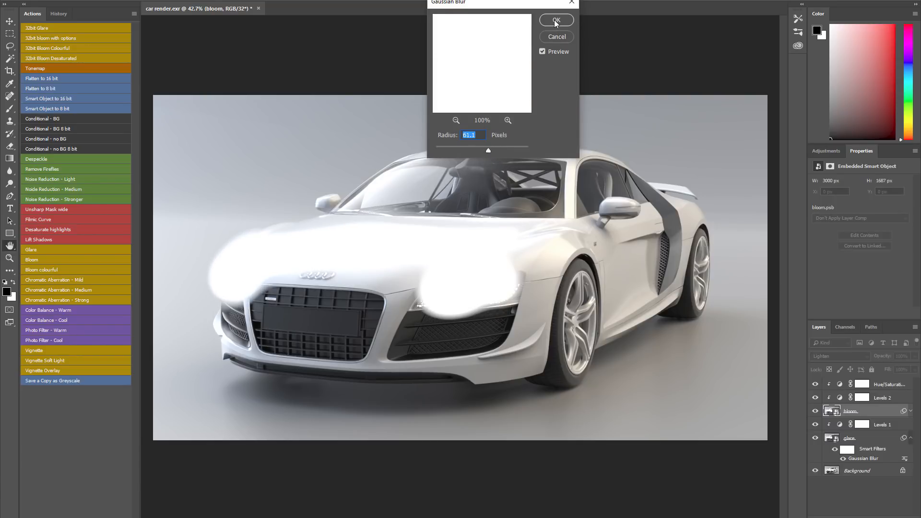
left_click(555, 19)
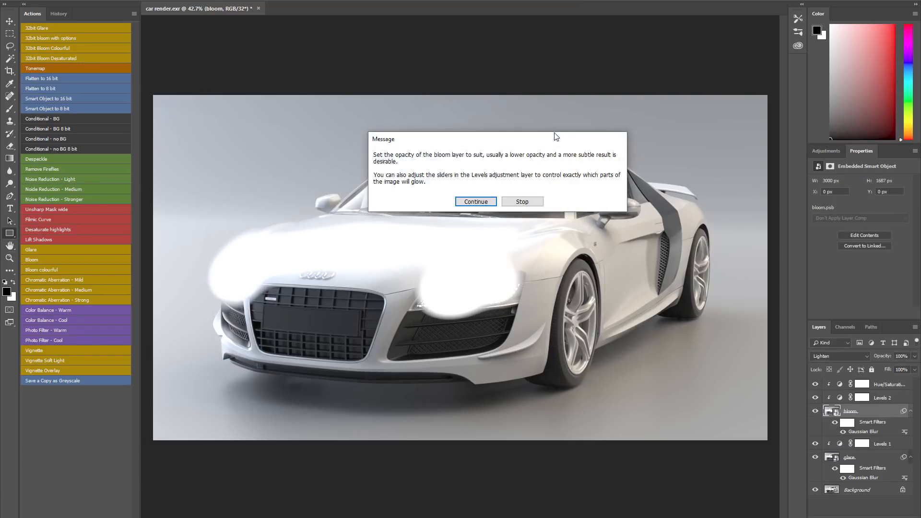
left_click(475, 202)
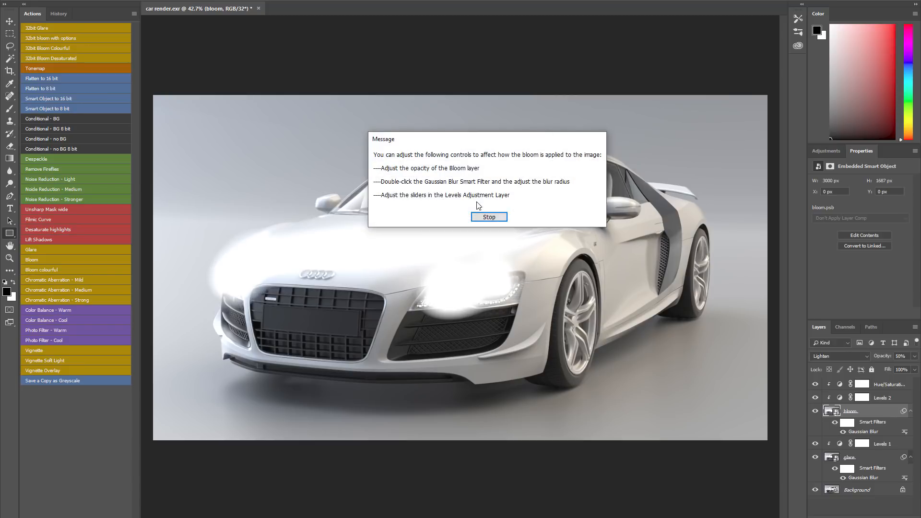
left_click(488, 217)
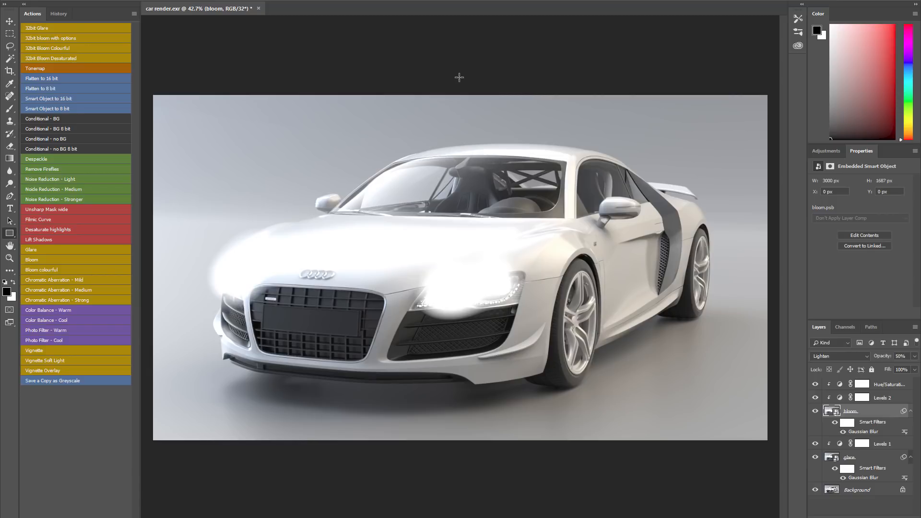
mouse_move(452, 321)
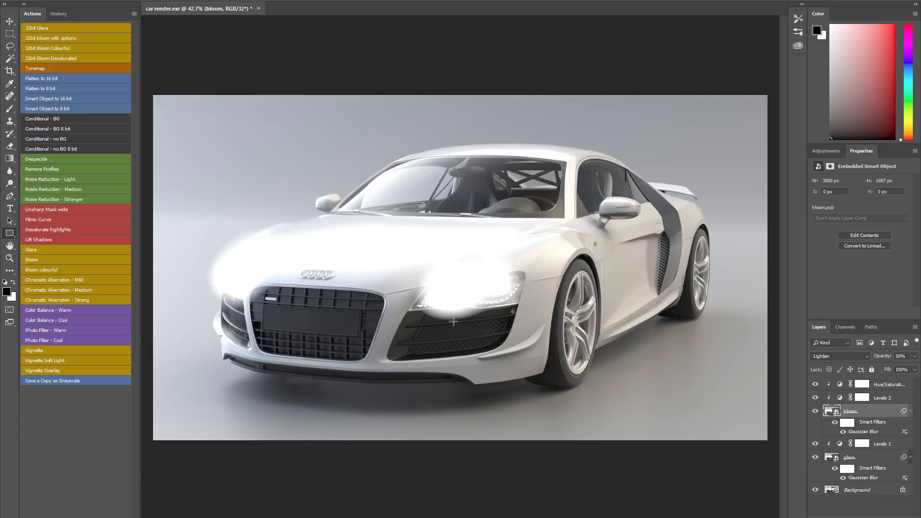
mouse_move(577, 361)
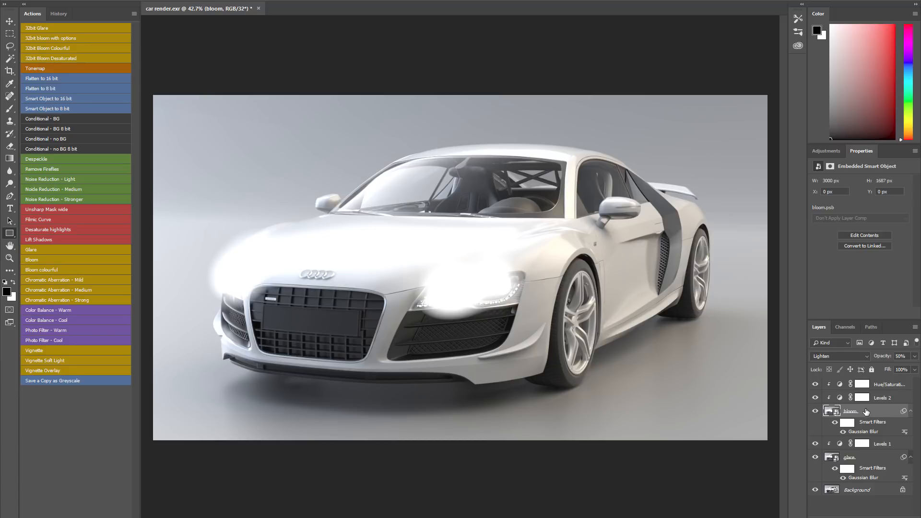
- Tone the bloom down to 10% opacity with Levels black input 120 and a wider blur radius
left_click(898, 355)
type("10")
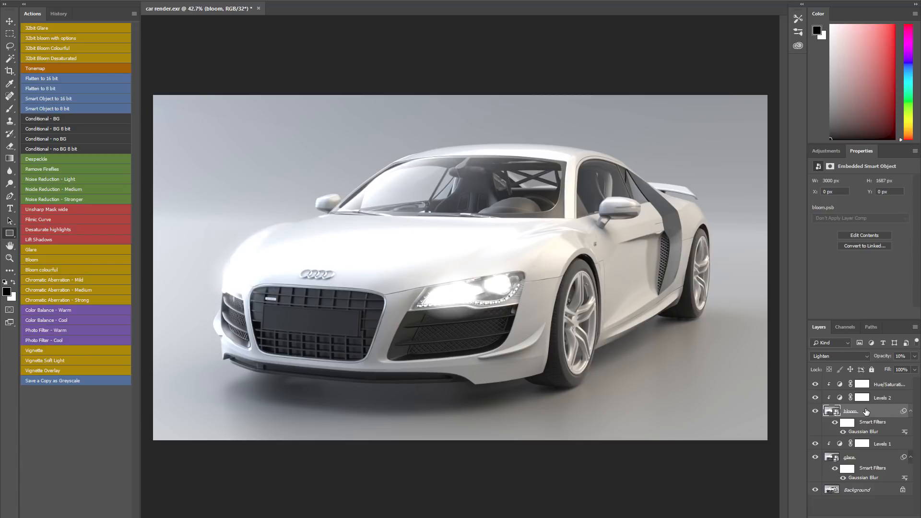
mouse_move(841, 399)
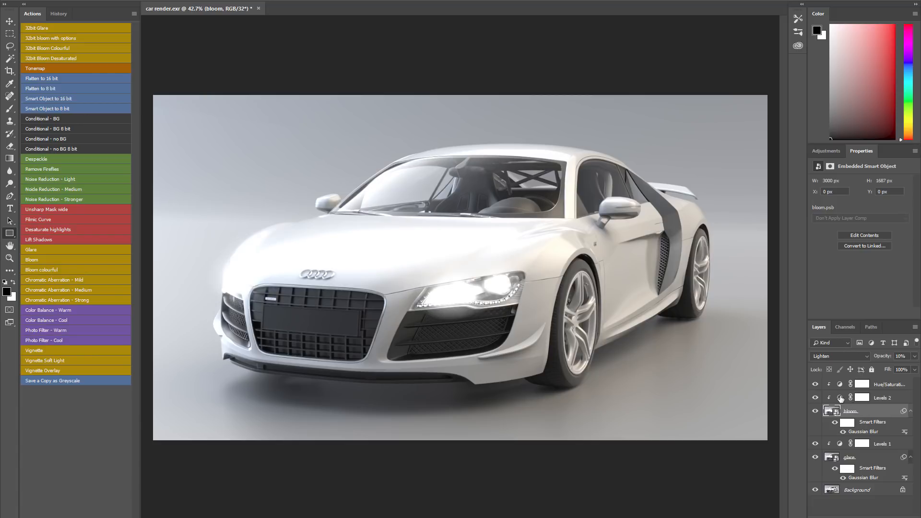
left_click(886, 397)
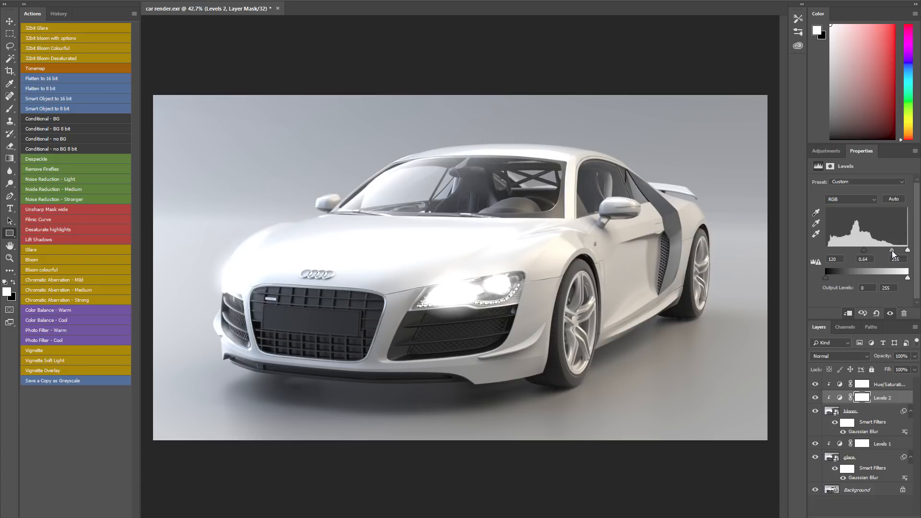
left_click(851, 410)
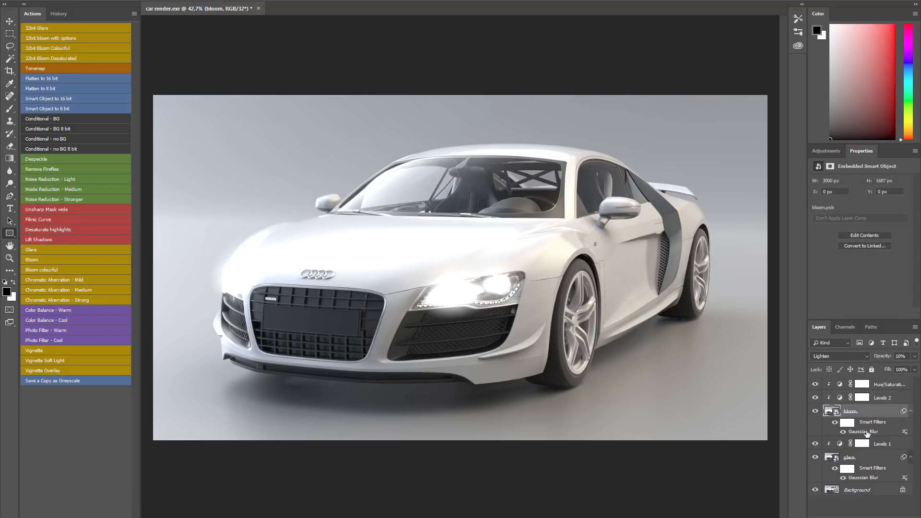
double_click(858, 431)
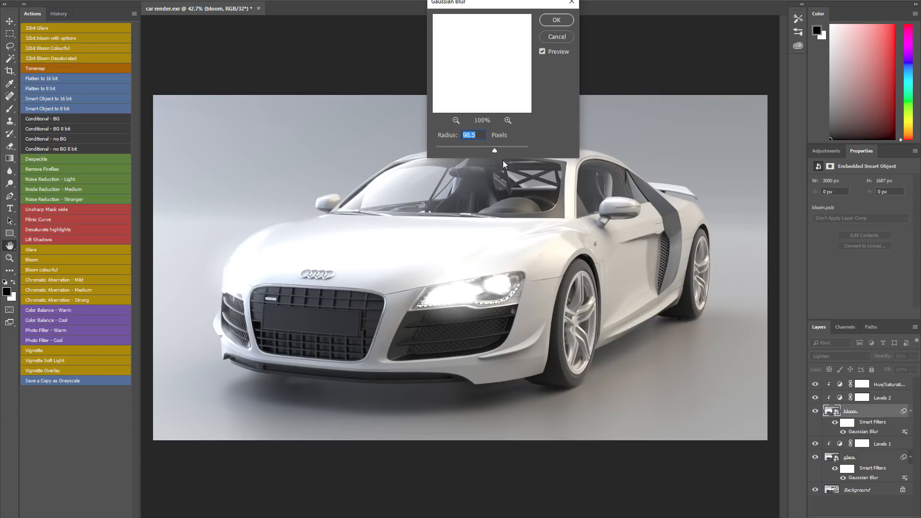
left_click(555, 20)
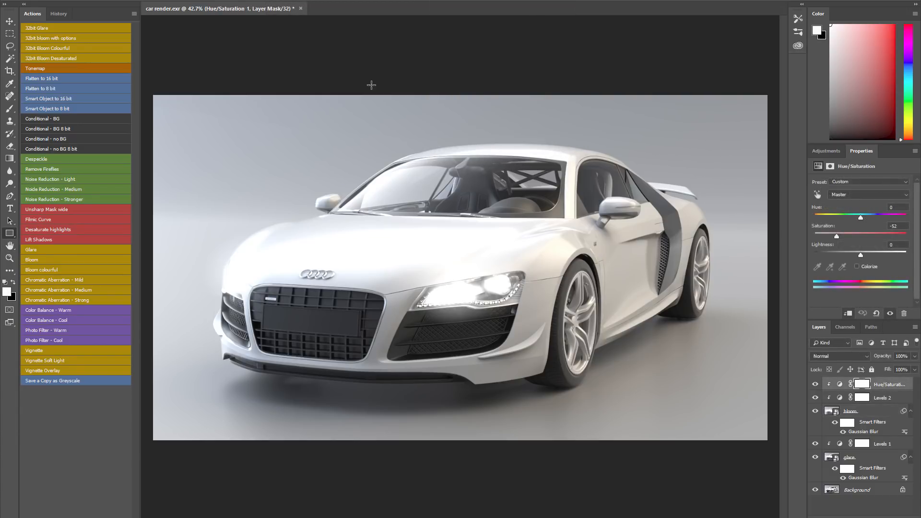
mouse_move(279, 260)
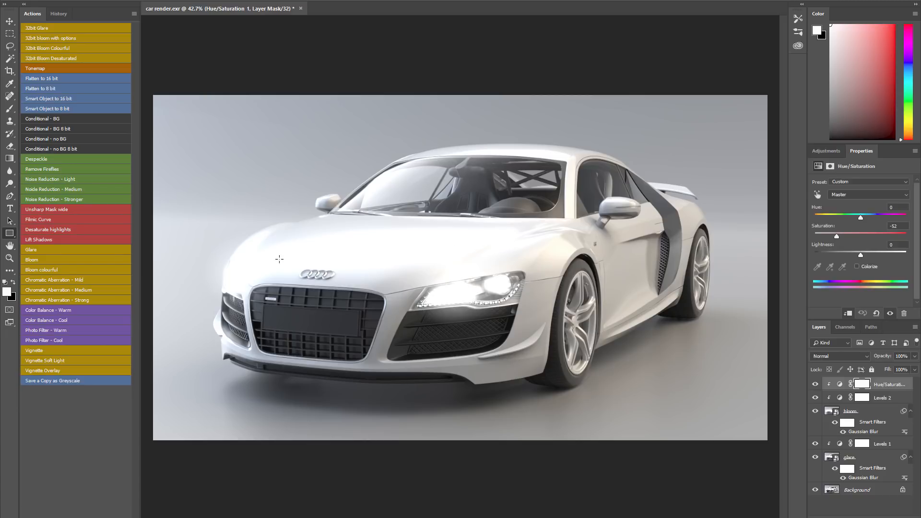
mouse_move(266, 262)
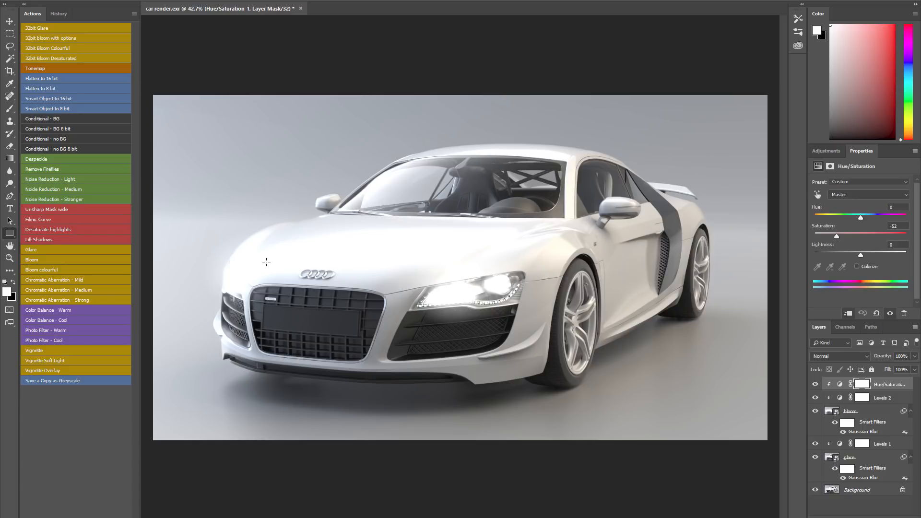
mouse_move(53, 74)
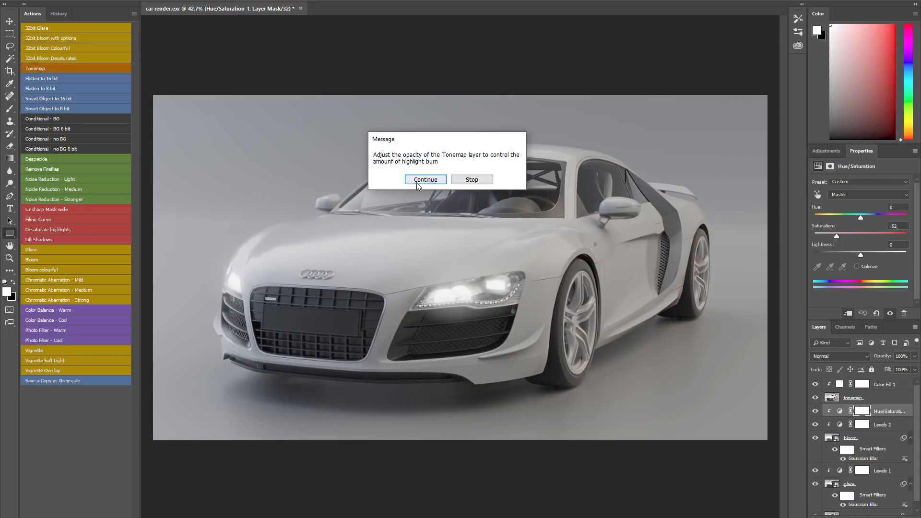
mouse_move(468, 127)
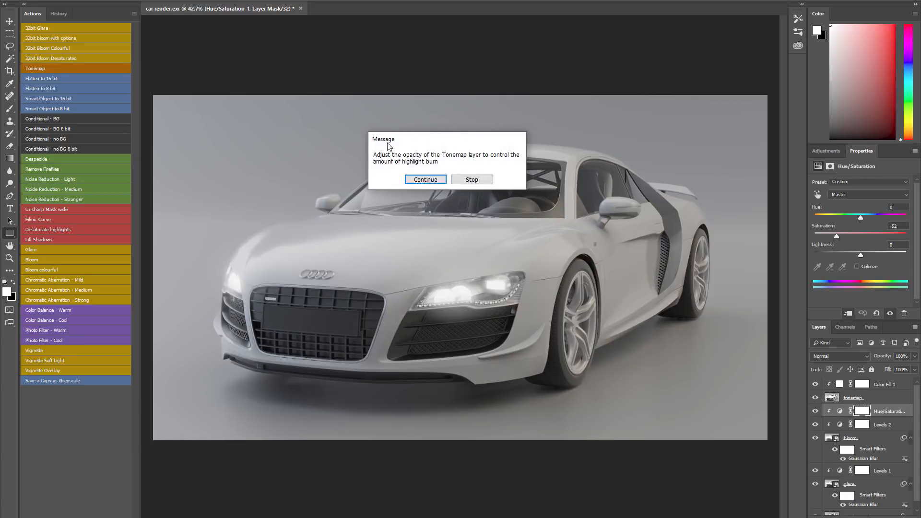
mouse_move(428, 222)
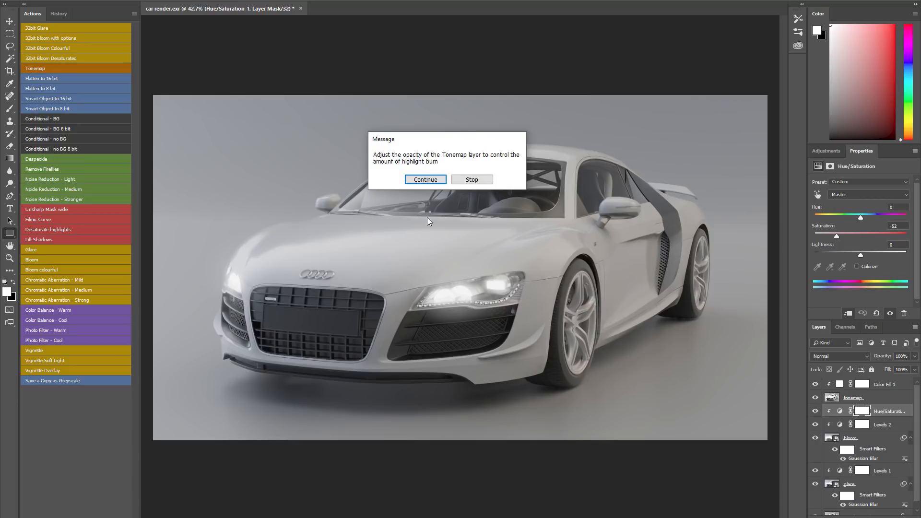
mouse_move(429, 198)
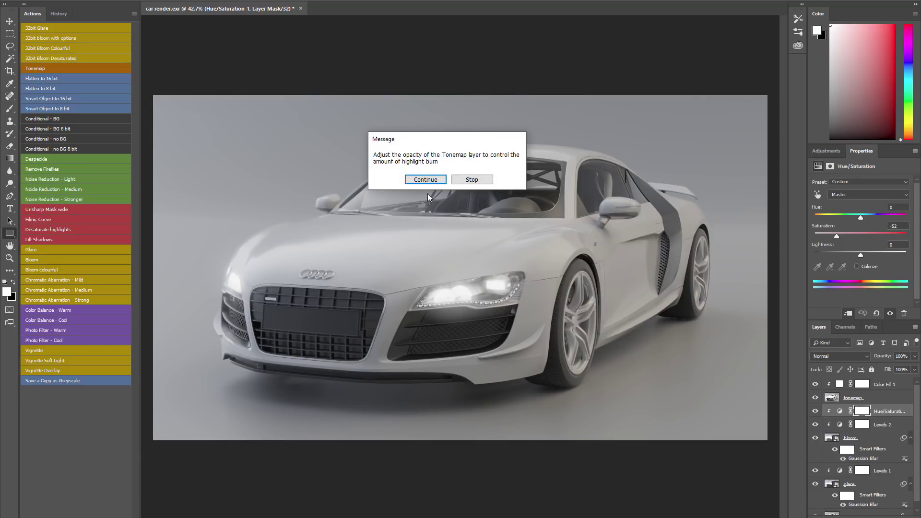
- Let the Tonemap action finish and set the Divide-mode tonemap layer to 70% opacity
left_click(425, 180)
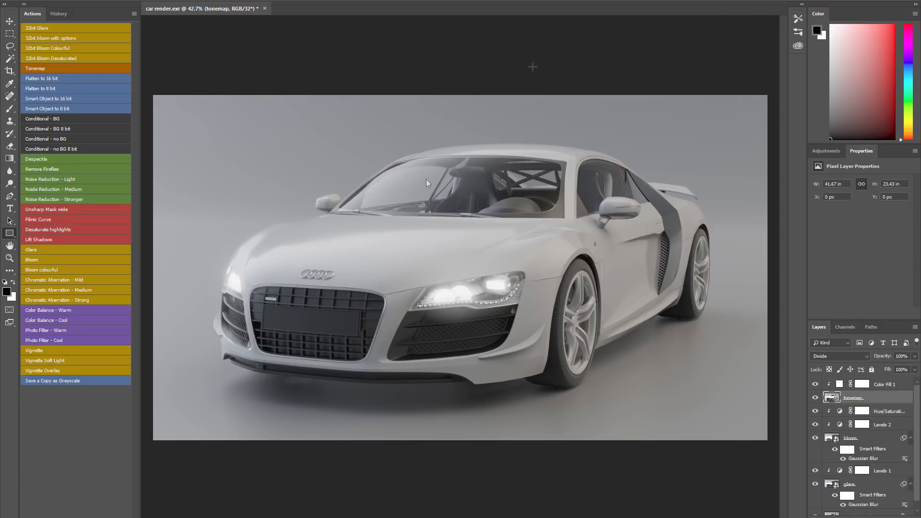
mouse_move(532, 66)
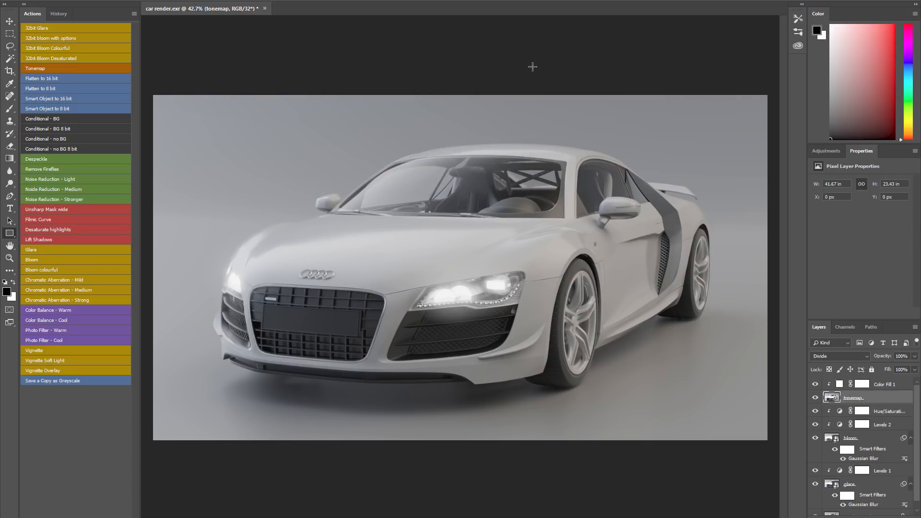
left_click(901, 356)
type("70")
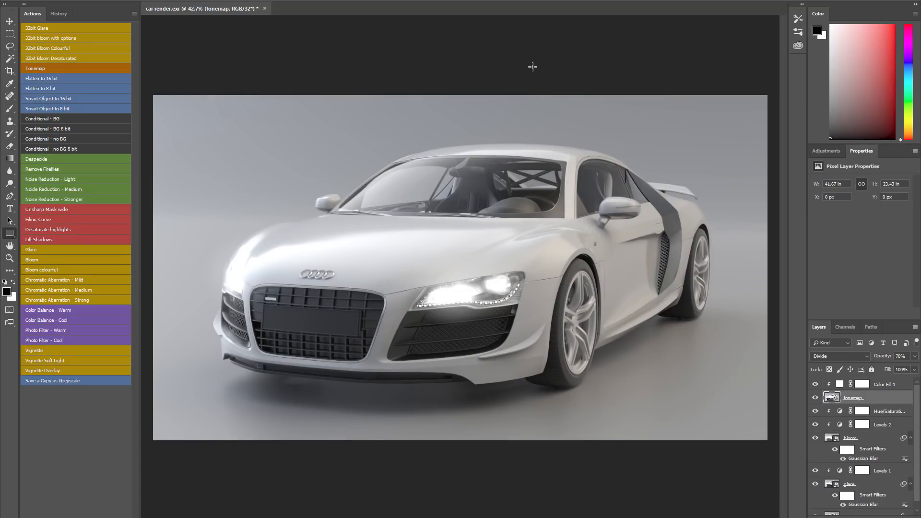
mouse_move(559, 38)
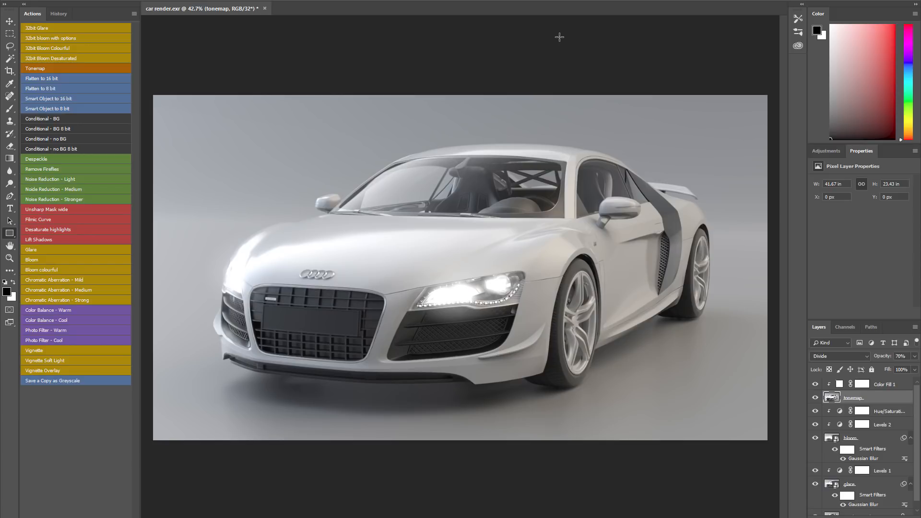
mouse_move(523, 51)
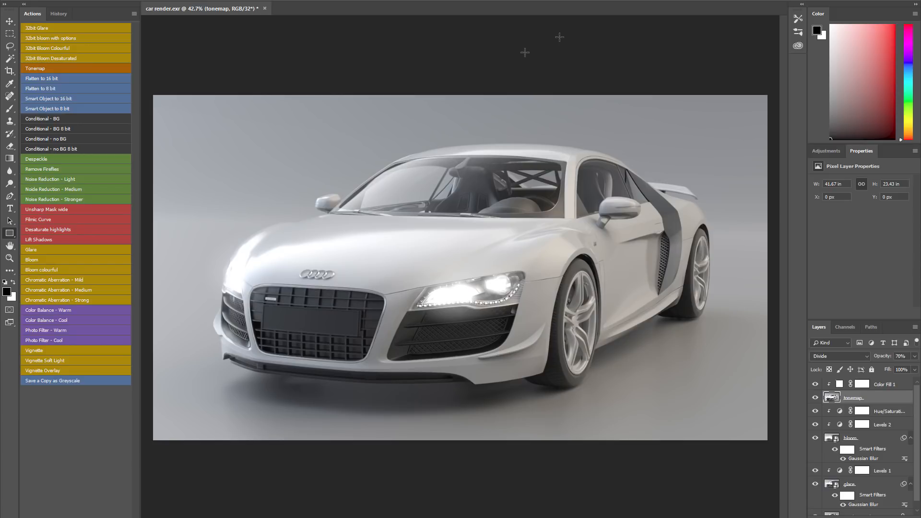
mouse_move(525, 52)
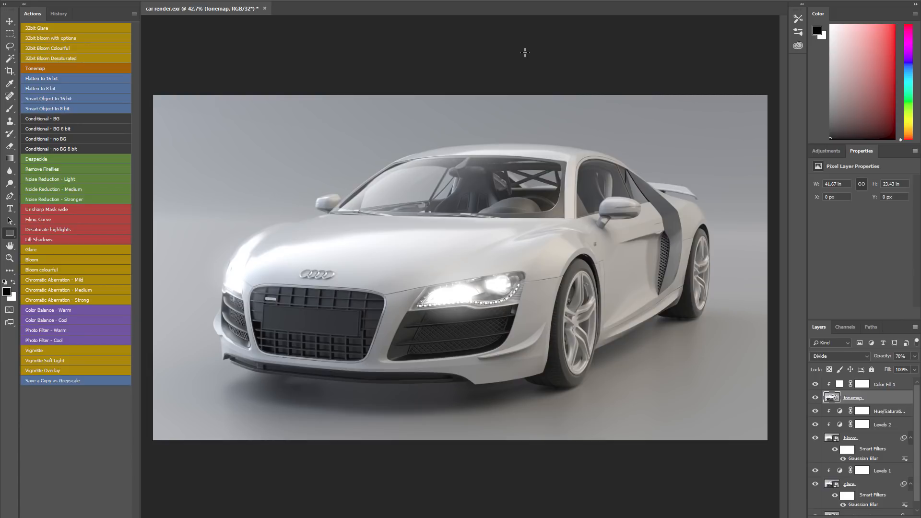
mouse_move(488, 43)
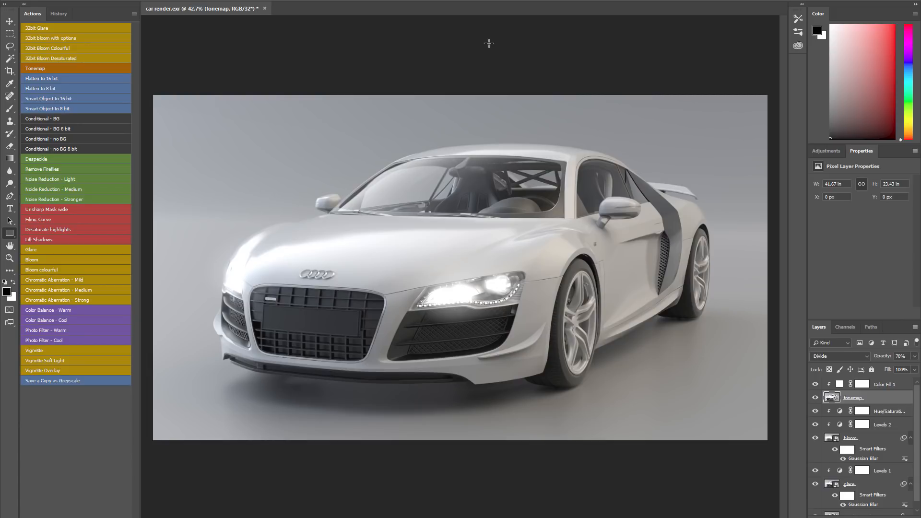
mouse_move(67, 83)
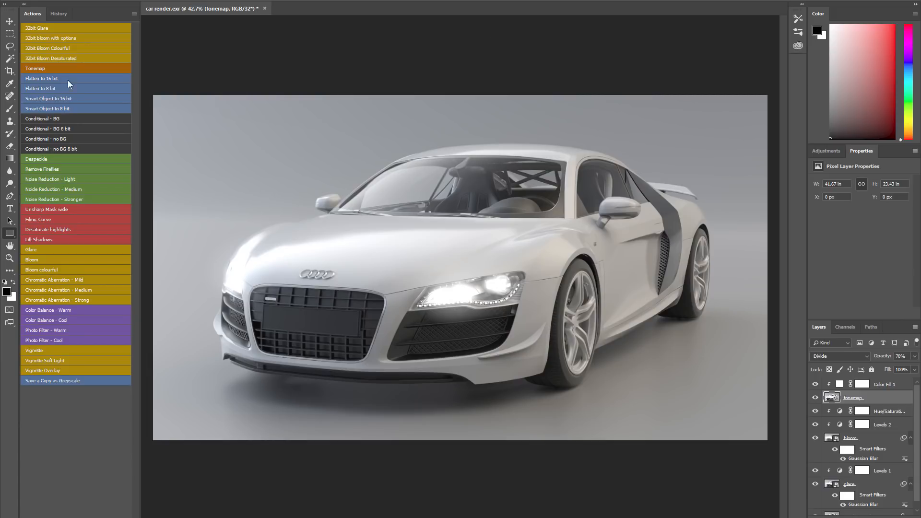
mouse_move(97, 110)
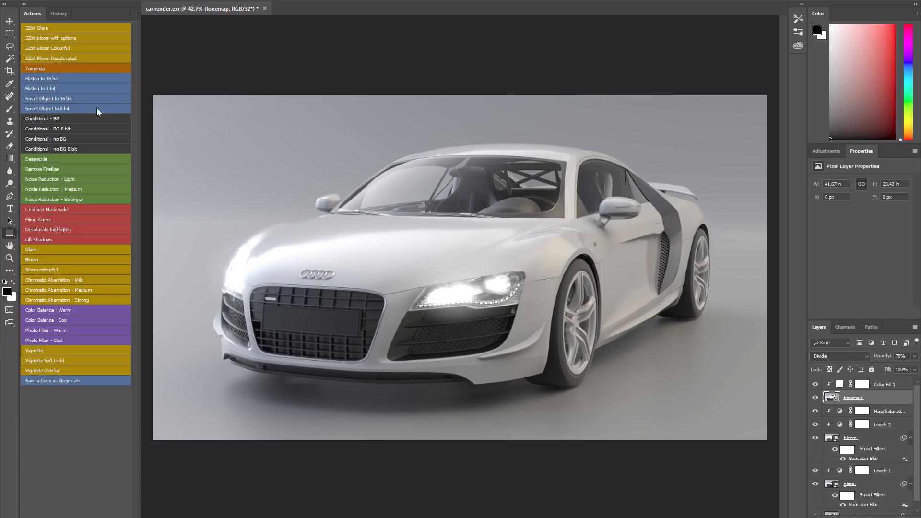
mouse_move(91, 99)
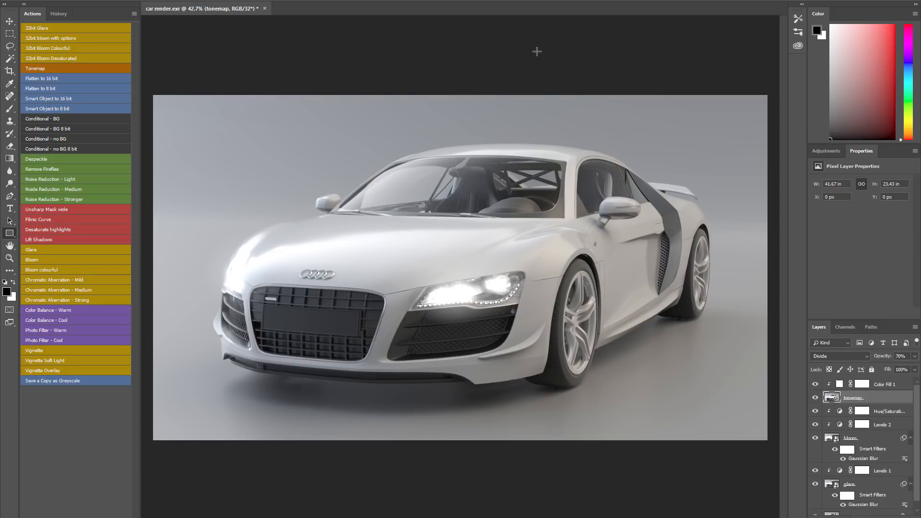
mouse_move(551, 70)
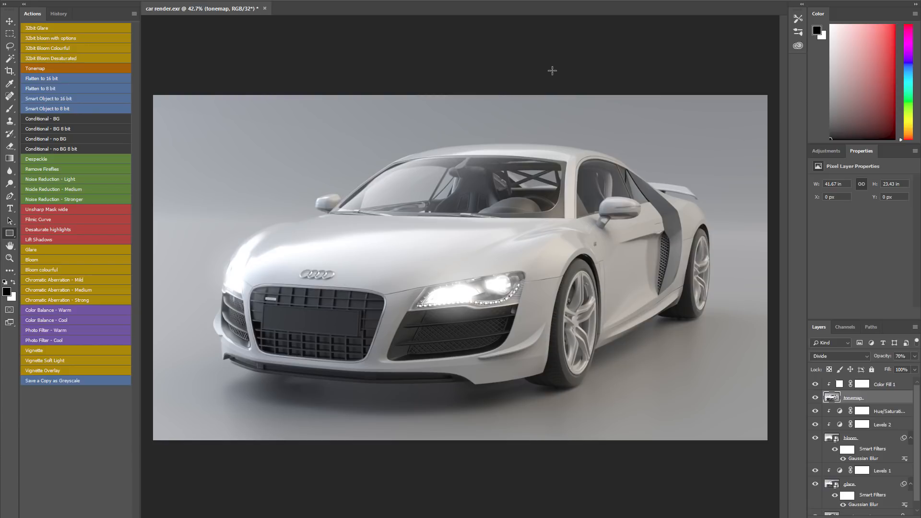
- Scroll the Actions panel toward the 'Smart Object to 16 bit' action
scroll("down", 3)
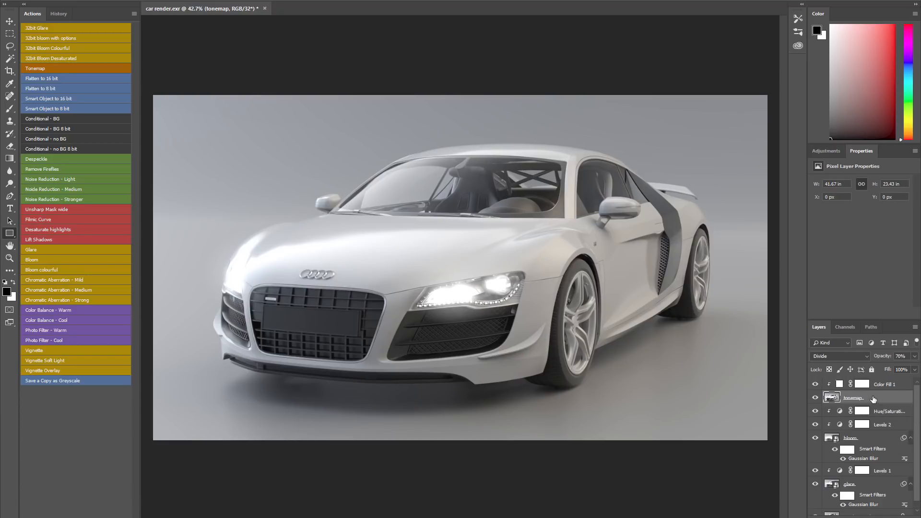
mouse_move(858, 473)
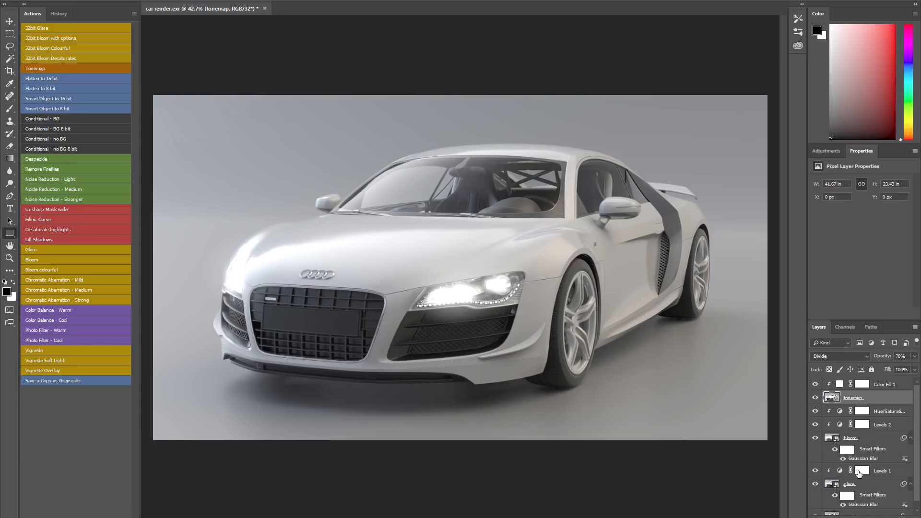
mouse_move(864, 470)
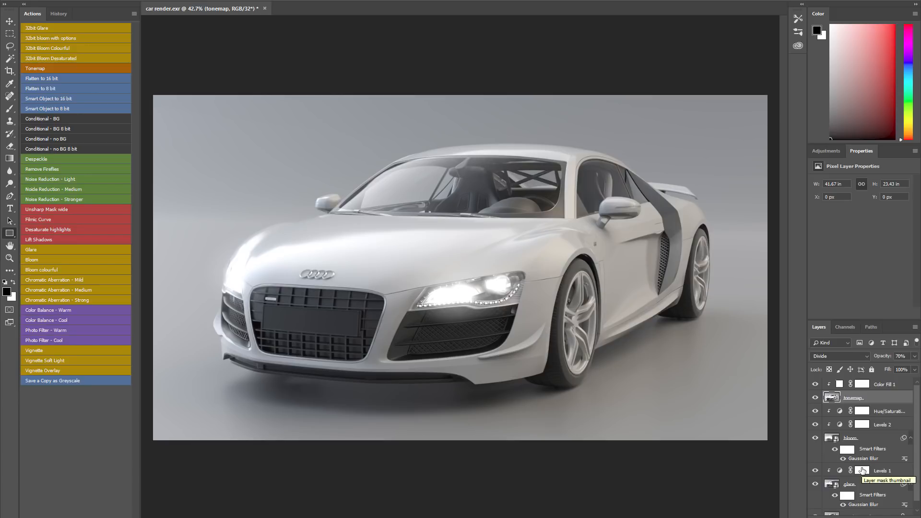
mouse_move(250, 63)
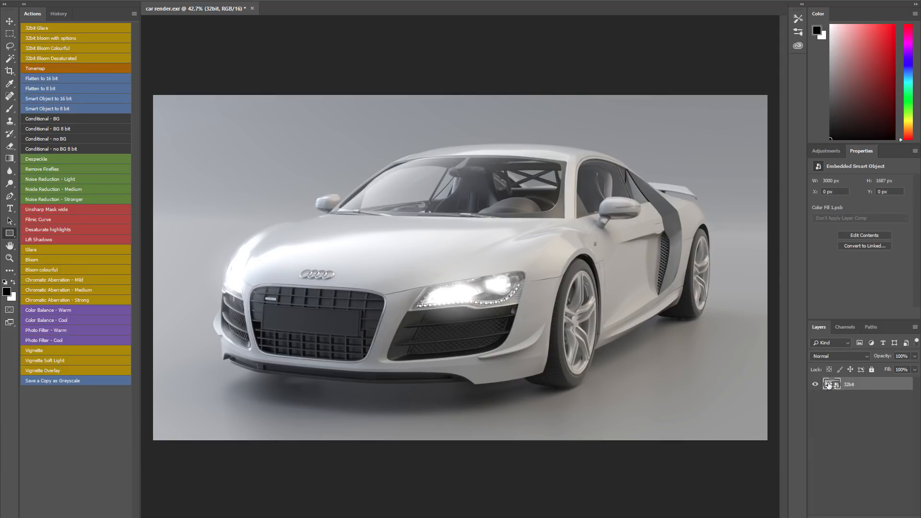
mouse_move(830, 383)
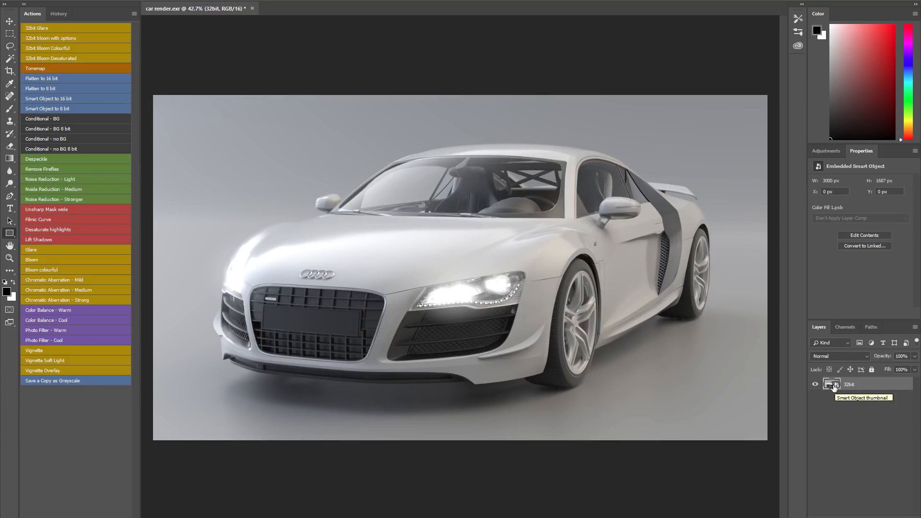
mouse_move(831, 384)
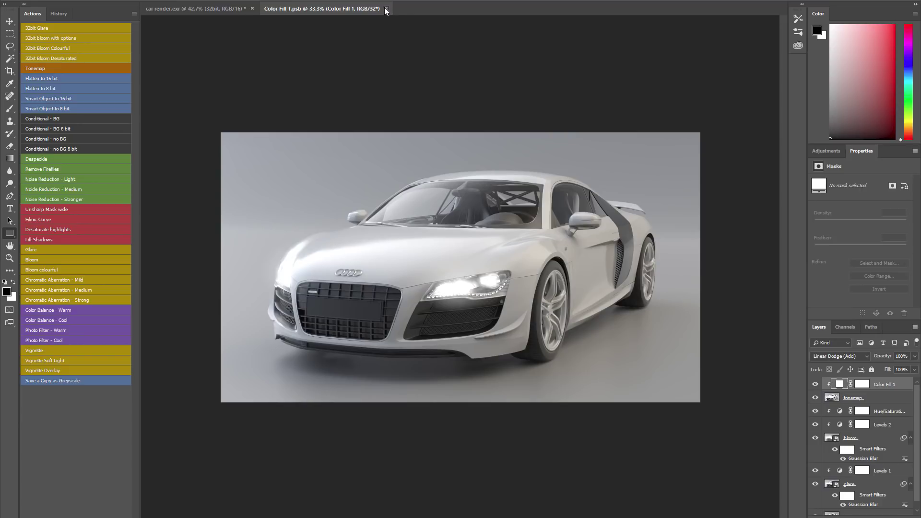
left_click(385, 9)
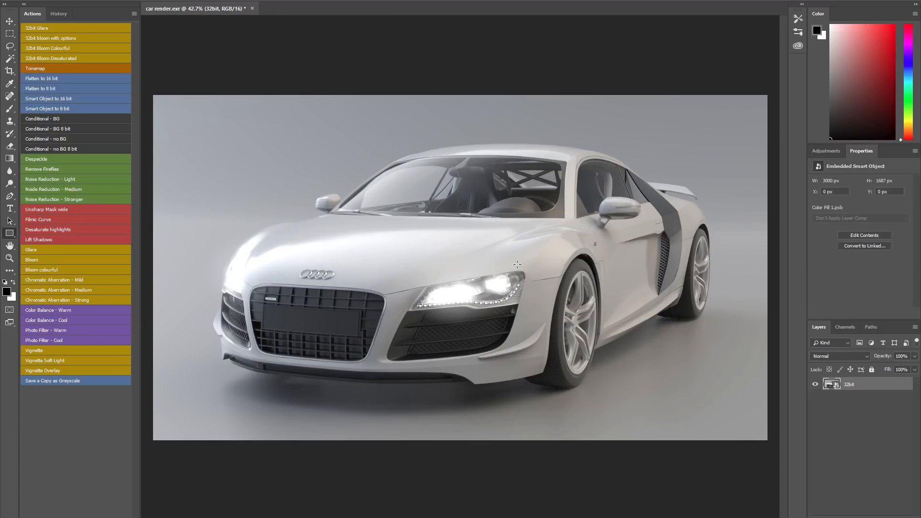
mouse_move(289, 72)
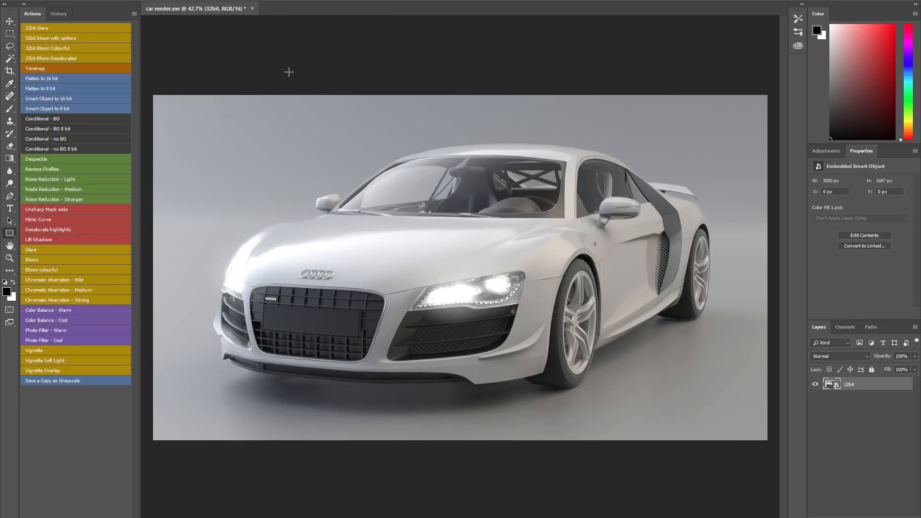
mouse_move(243, 63)
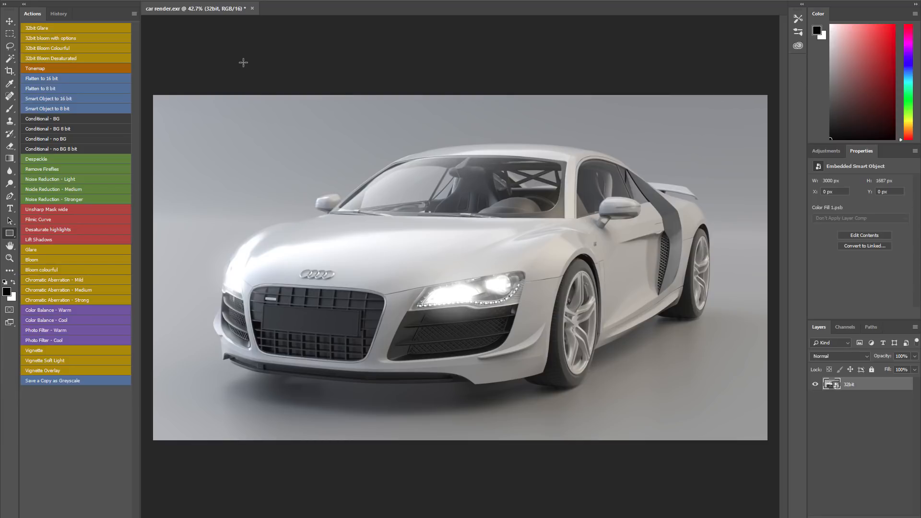
mouse_move(52, 230)
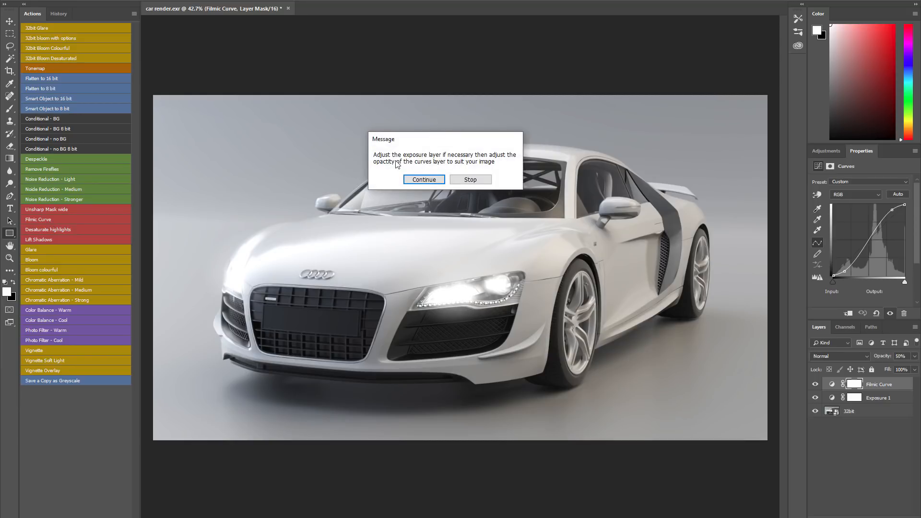
mouse_move(423, 180)
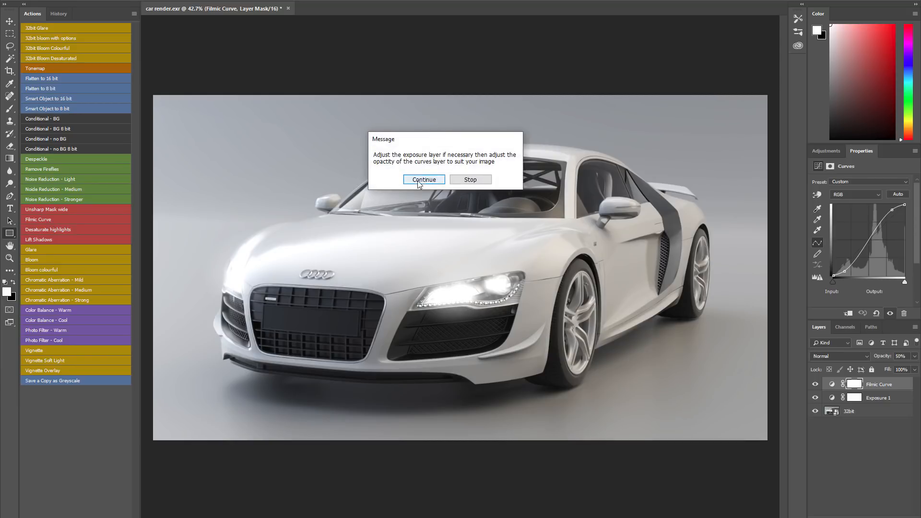
- Let the Filmic Curve action finish and view the Exposure 1 layer's +0.17 settings
left_click(423, 179)
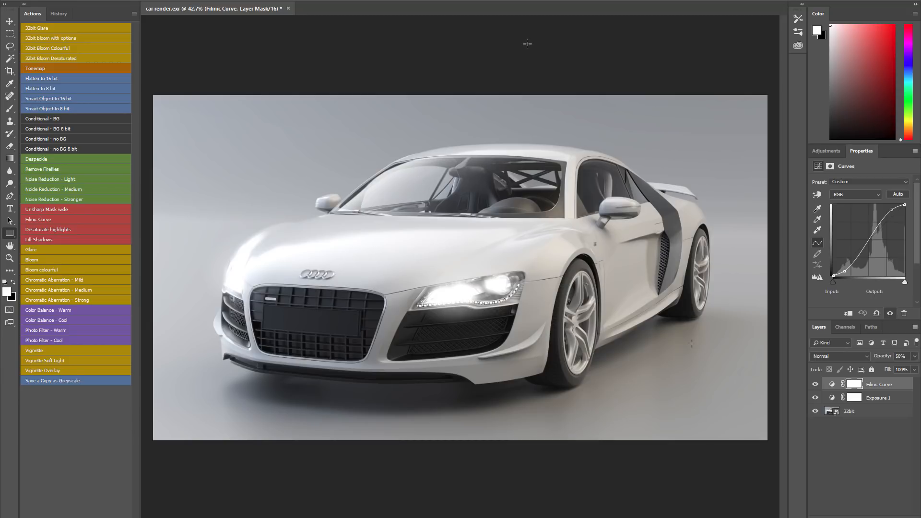
mouse_move(828, 276)
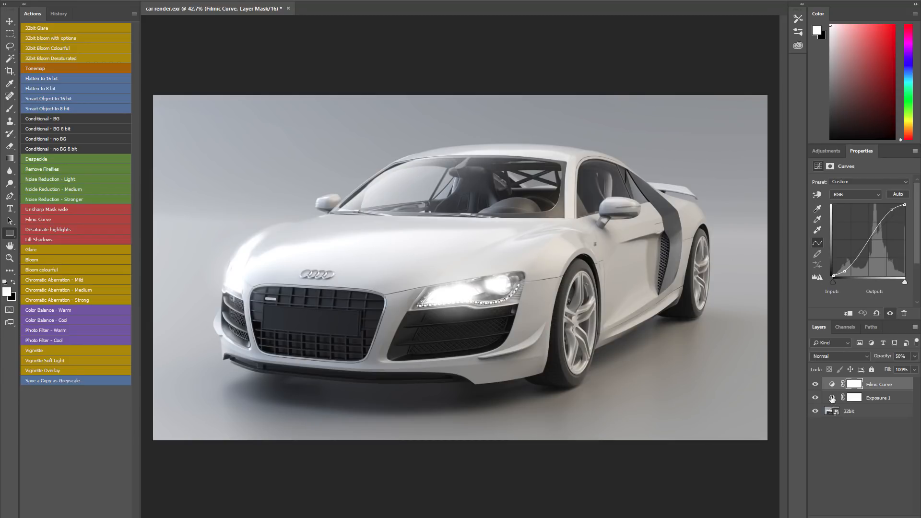
left_click(877, 397)
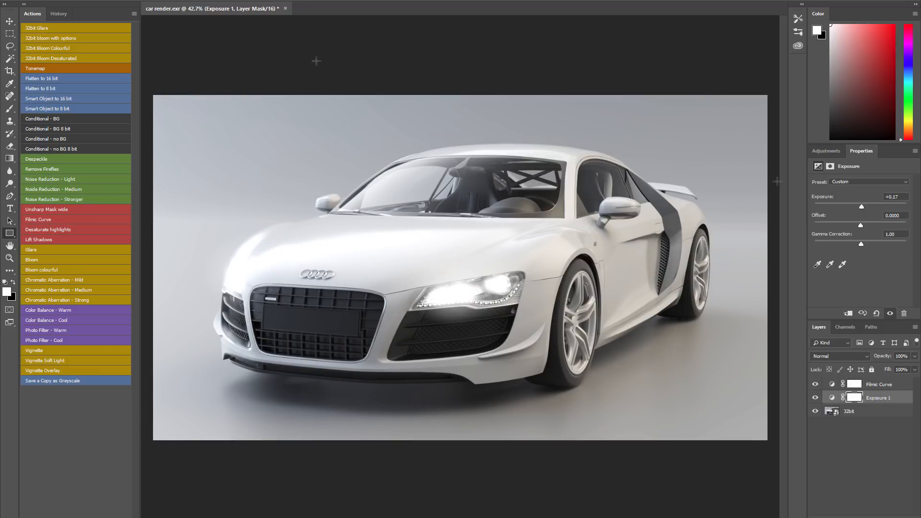
mouse_move(73, 215)
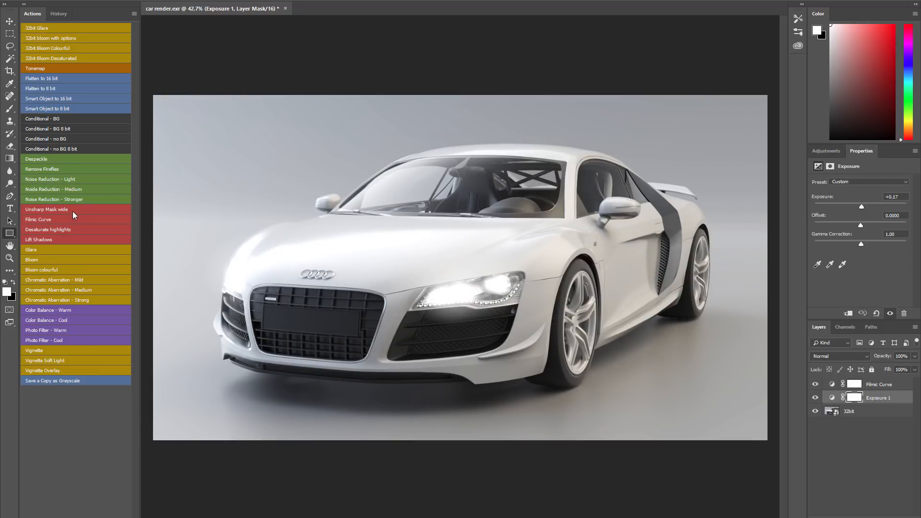
- Apply the wide Unsharp Mask (amount 20, radius 30) as a USM W smart object and compare with it hidden
double_click(46, 209)
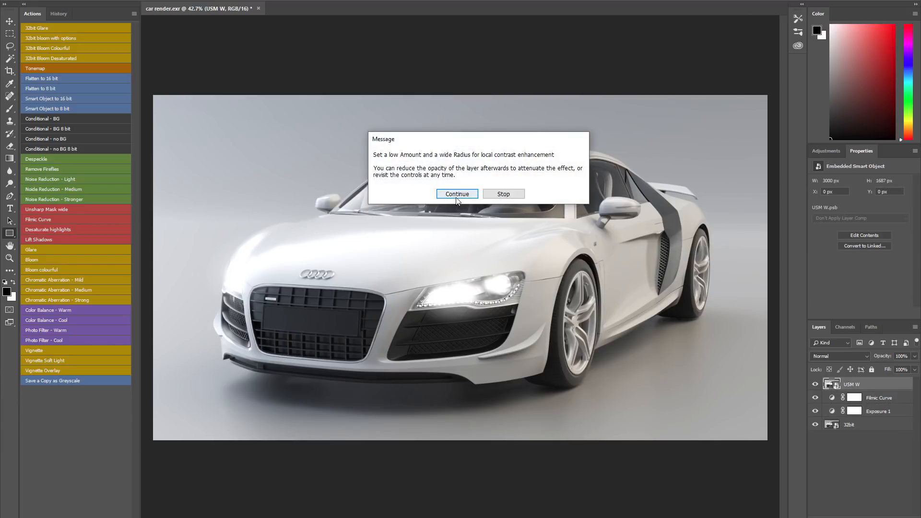
left_click(456, 194)
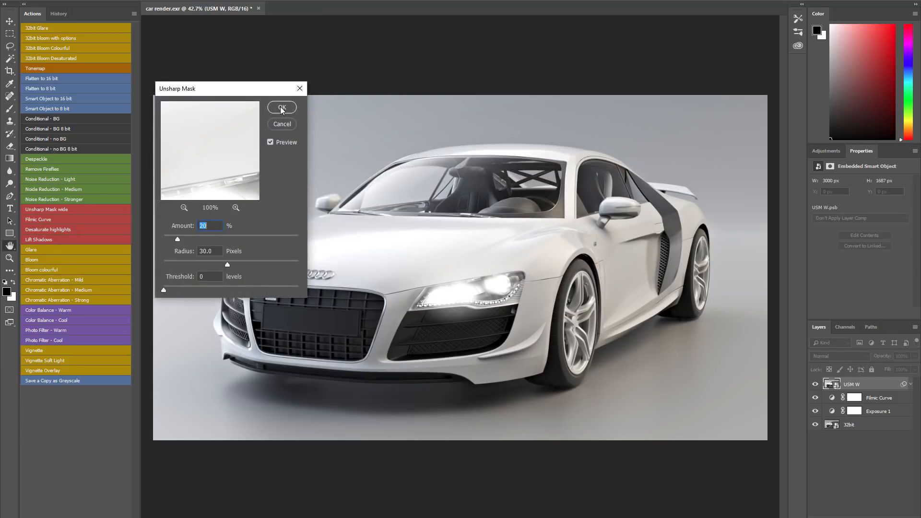
left_click(283, 109)
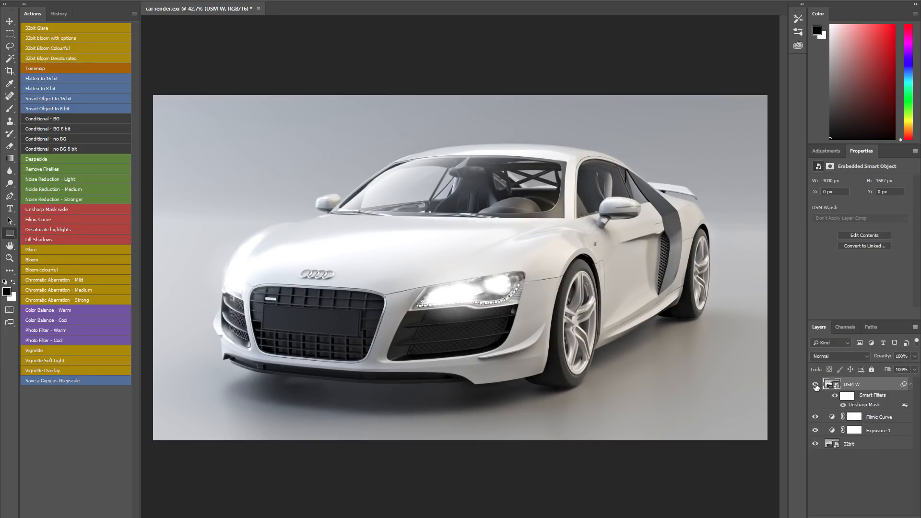
left_click(816, 384)
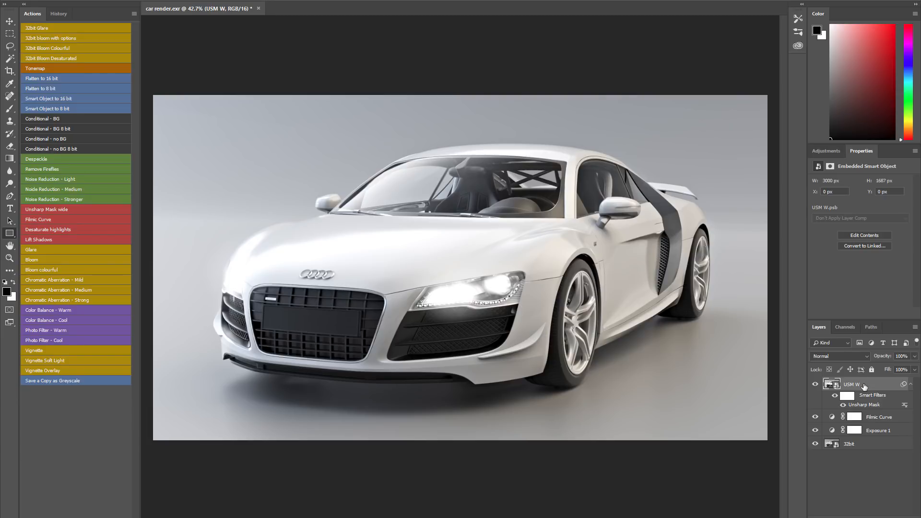
mouse_move(863, 400)
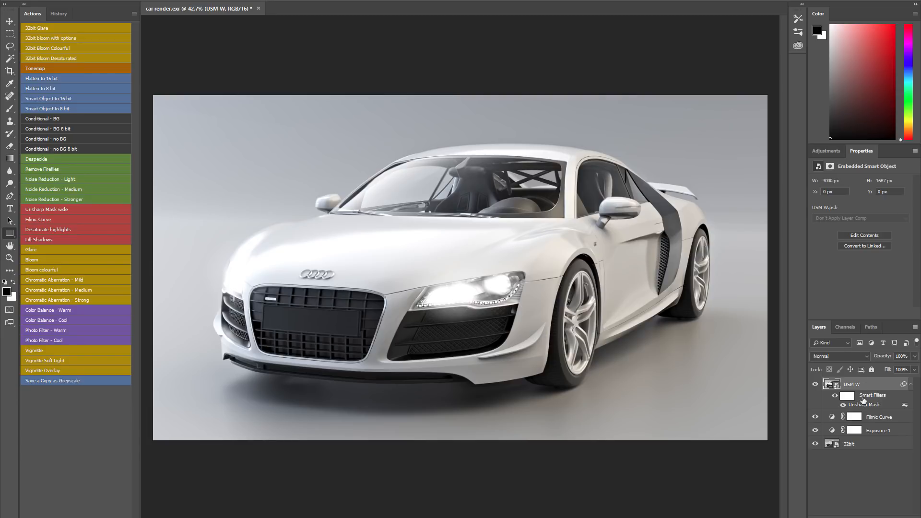
double_click(864, 405)
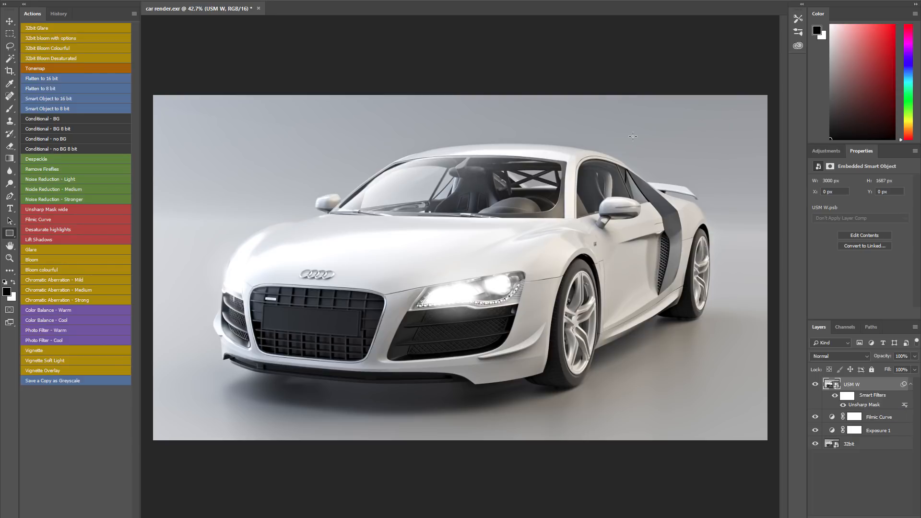
mouse_move(390, 61)
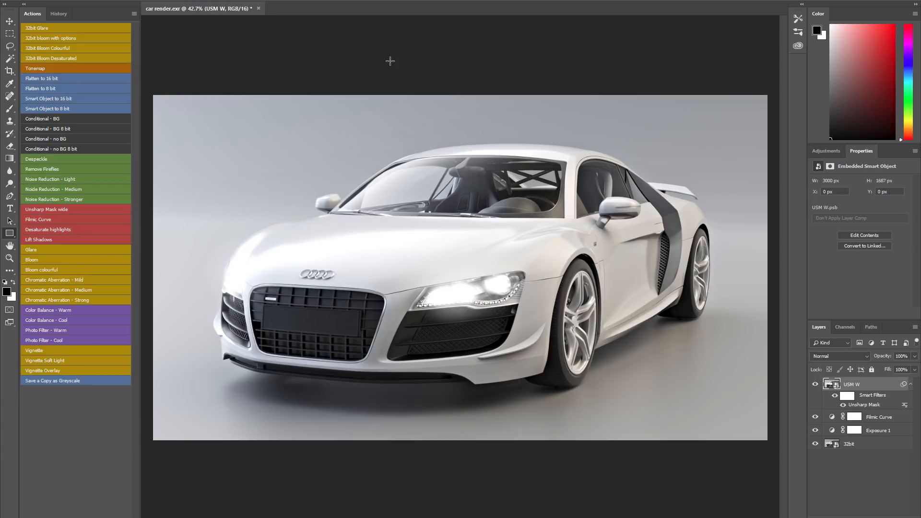
mouse_move(36, 287)
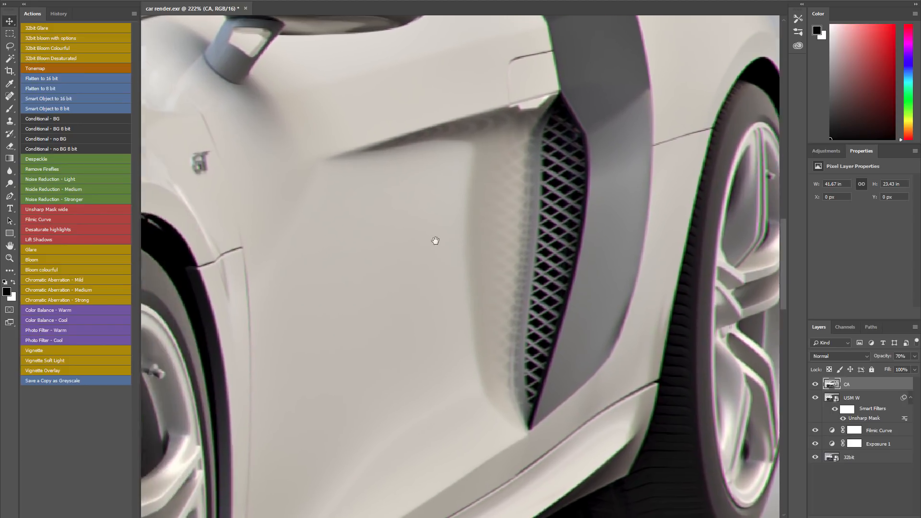
- Zoom to inspect the CA layer's faint colour fringing along the car's edges
scroll("down", 3)
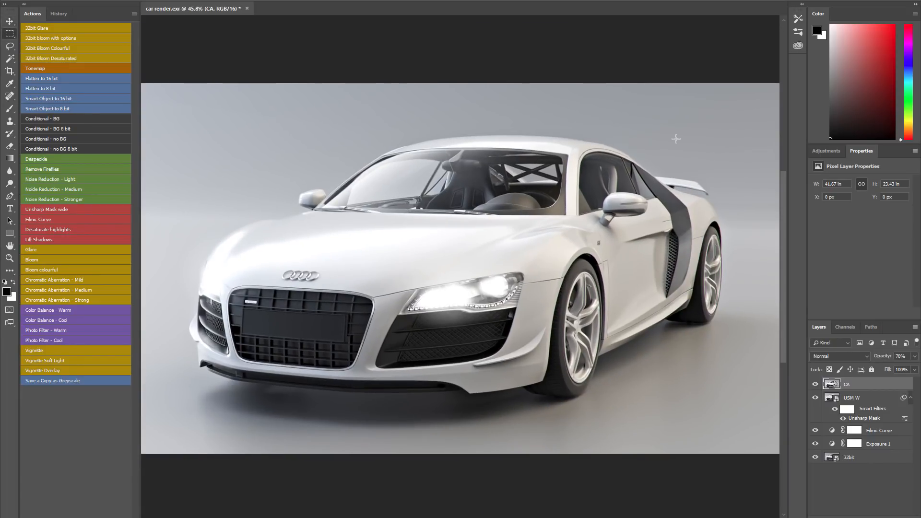
mouse_move(865, 365)
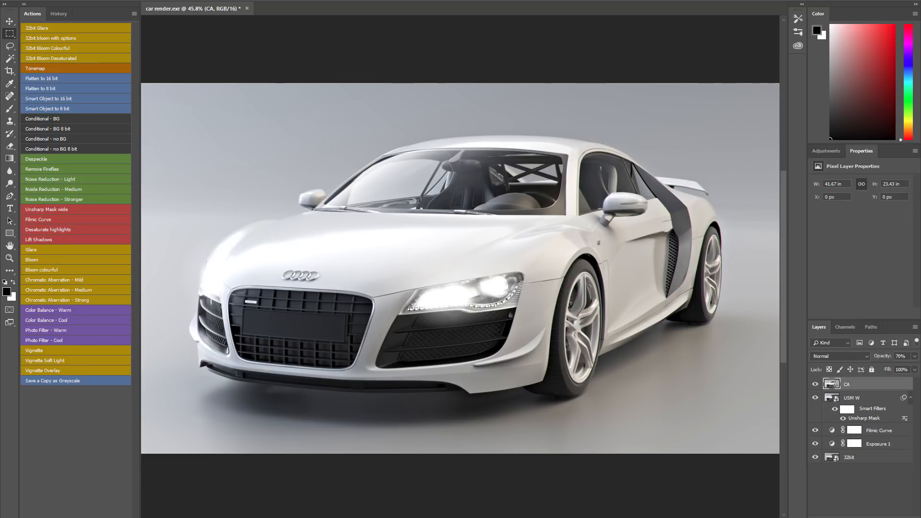
mouse_move(495, 63)
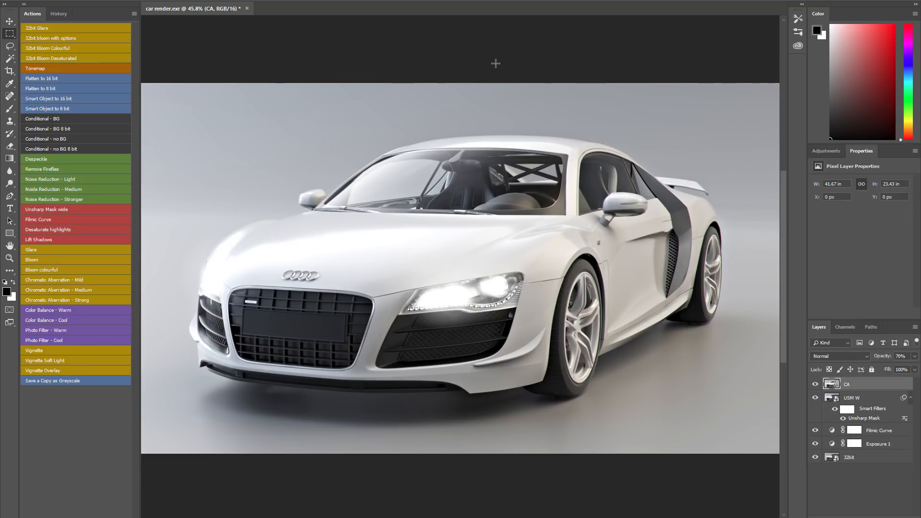
mouse_move(517, 251)
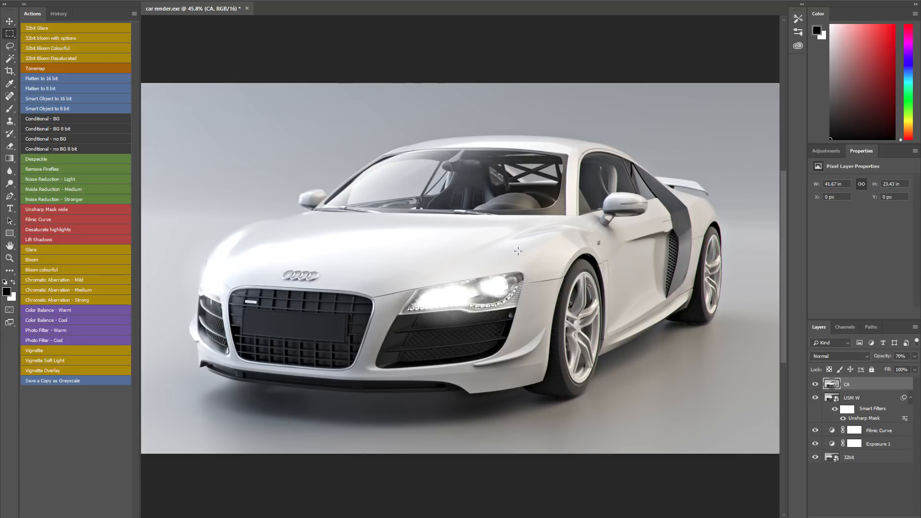
mouse_move(739, 243)
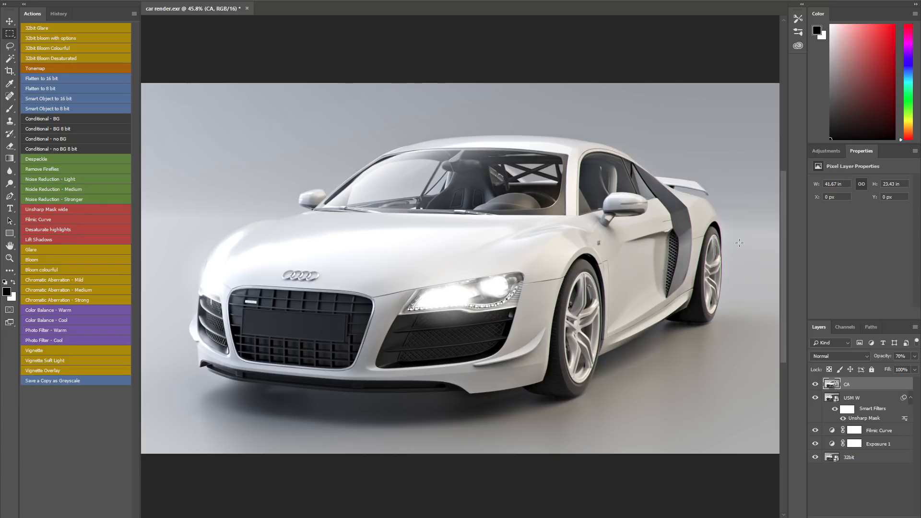
mouse_move(457, 293)
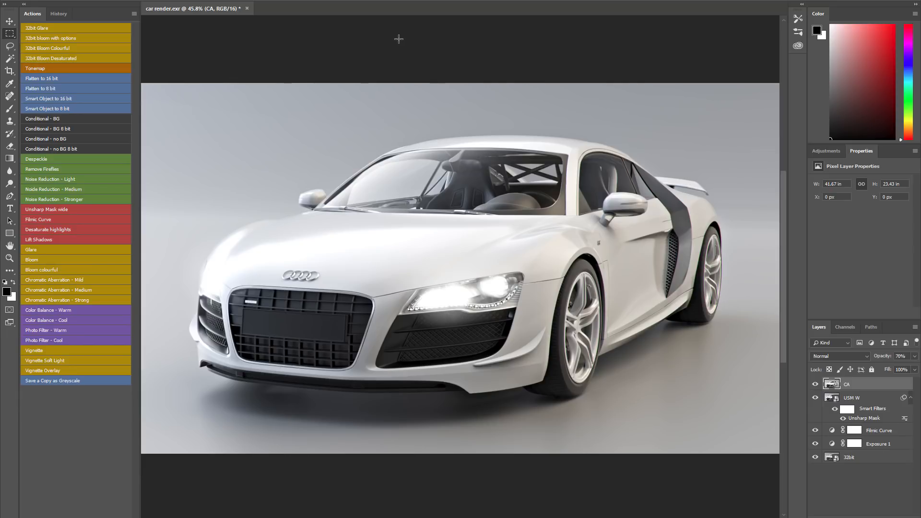
mouse_move(195, 160)
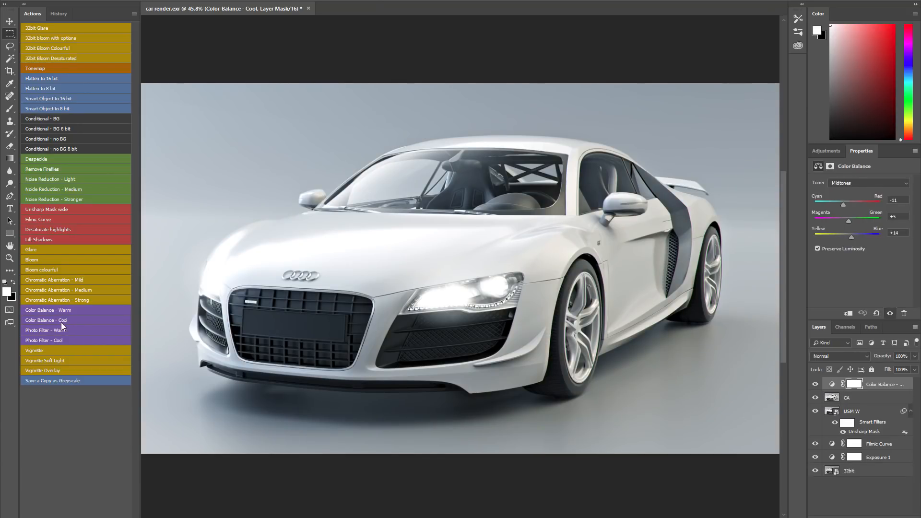
mouse_move(37, 363)
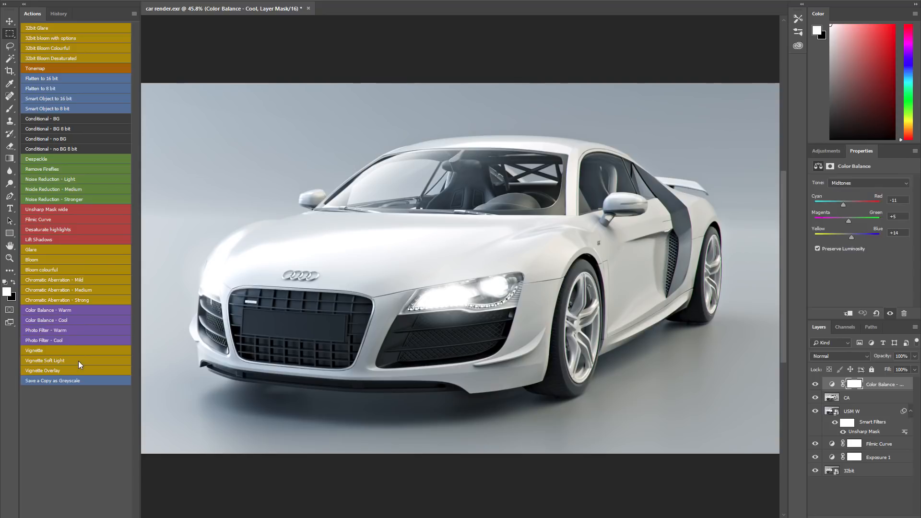
- Run the Vignette action to darken the car render's edges
double_click(45, 359)
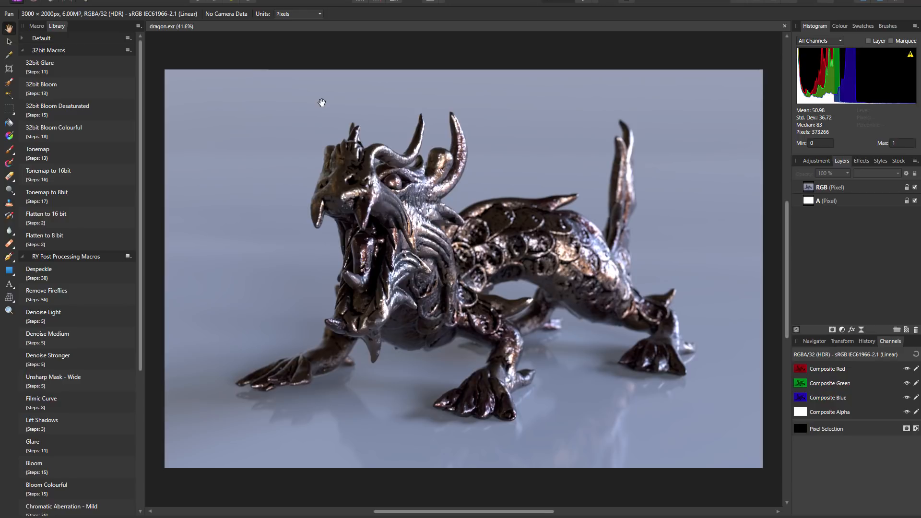
mouse_move(212, 118)
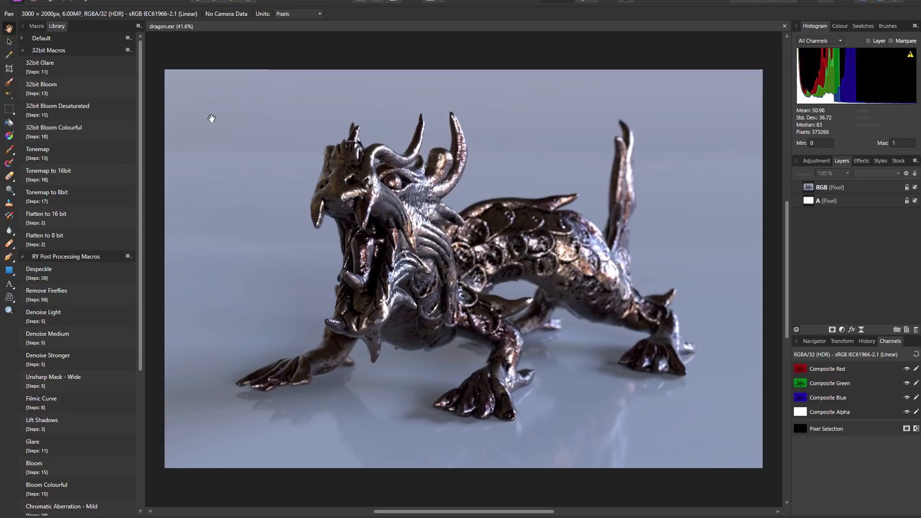
mouse_move(63, 136)
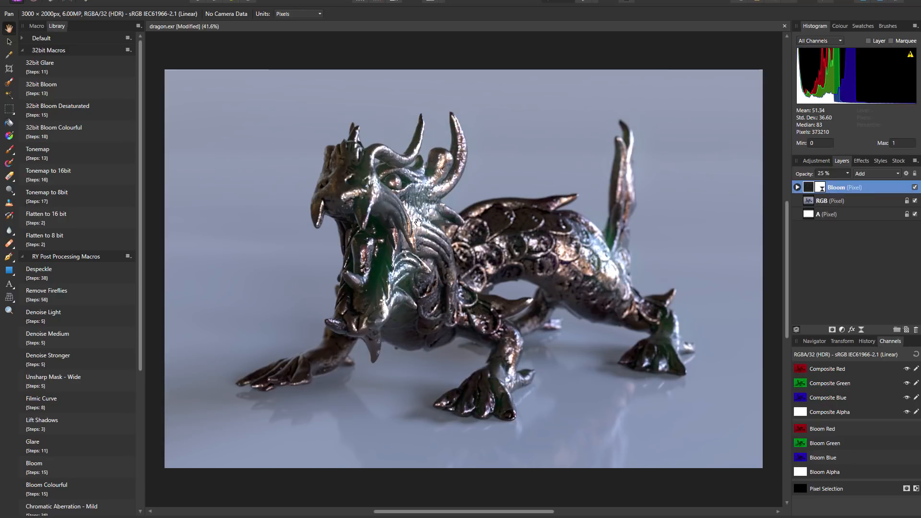
mouse_move(700, 249)
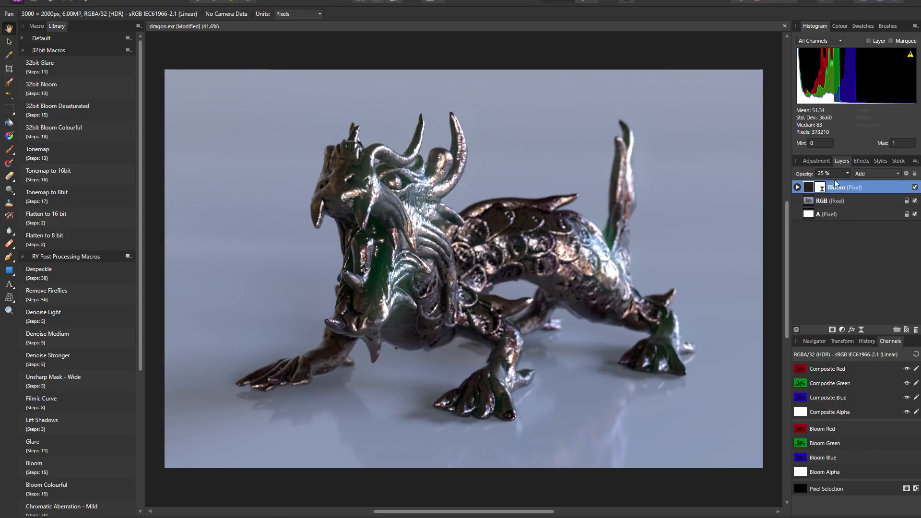
- Expand the Bloom layer's adjustments and close the HSL Shift settings after the hue change
left_click(797, 187)
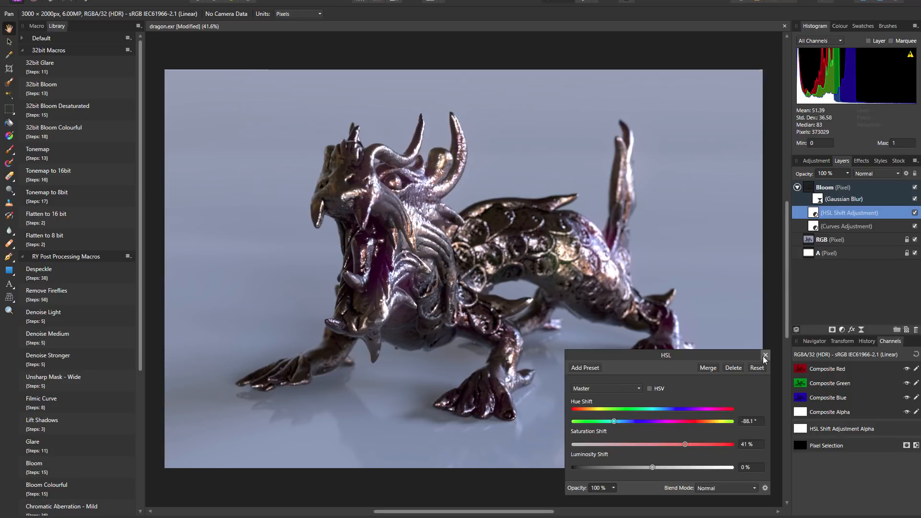
left_click(765, 355)
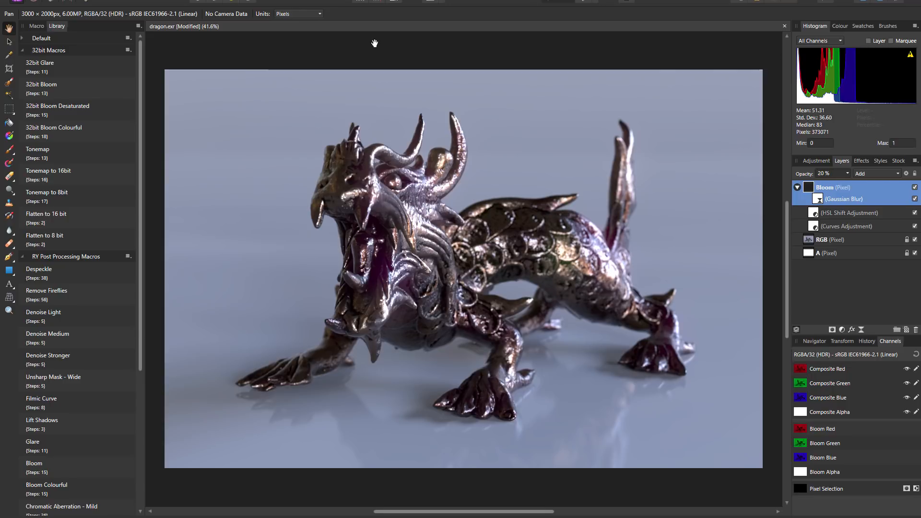
mouse_move(352, 62)
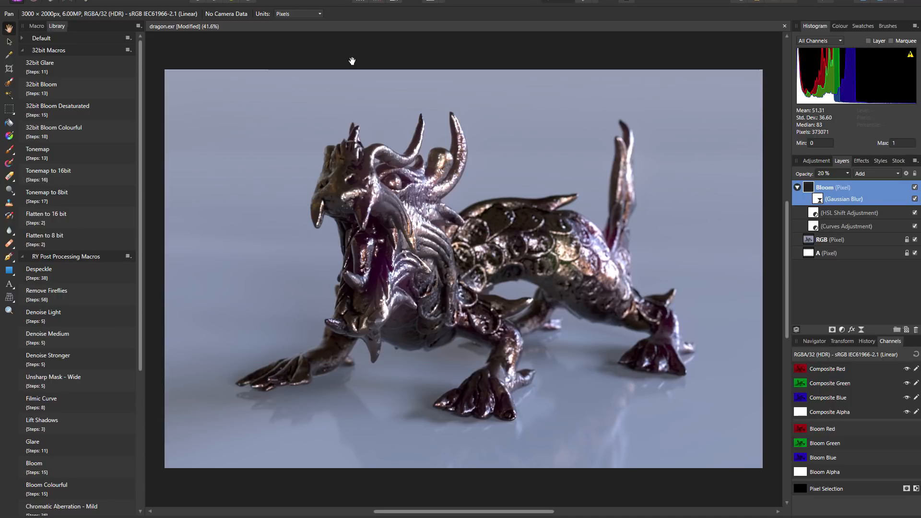
mouse_move(161, 158)
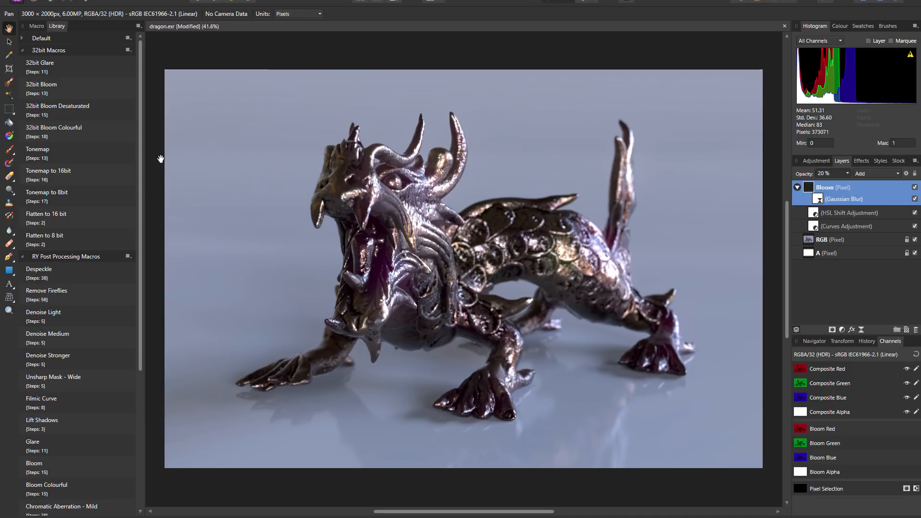
mouse_move(22, 179)
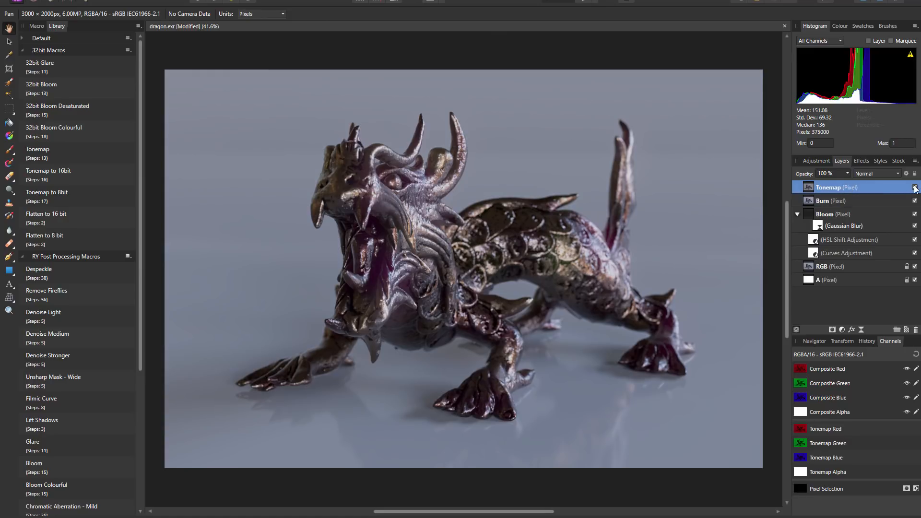
- Toggle the Tonemap layer's visibility to compare the dragon with and without it
left_click(914, 187)
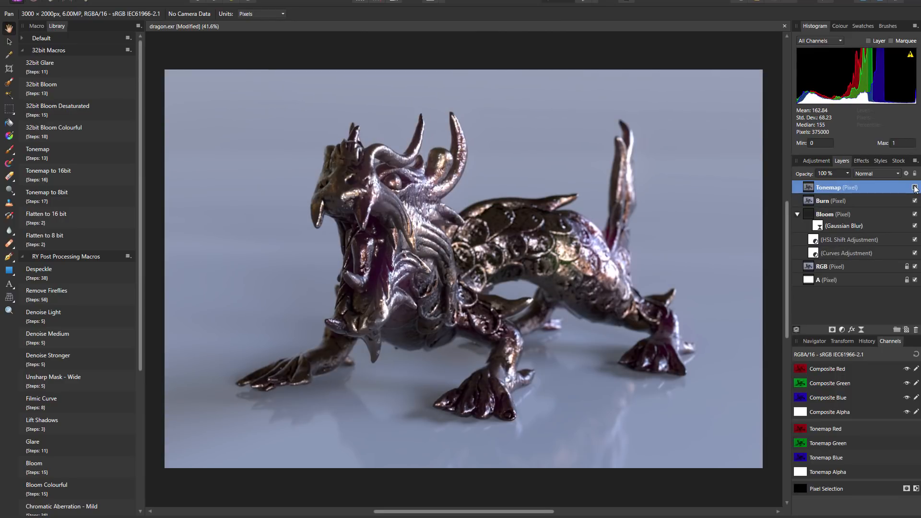
left_click(915, 187)
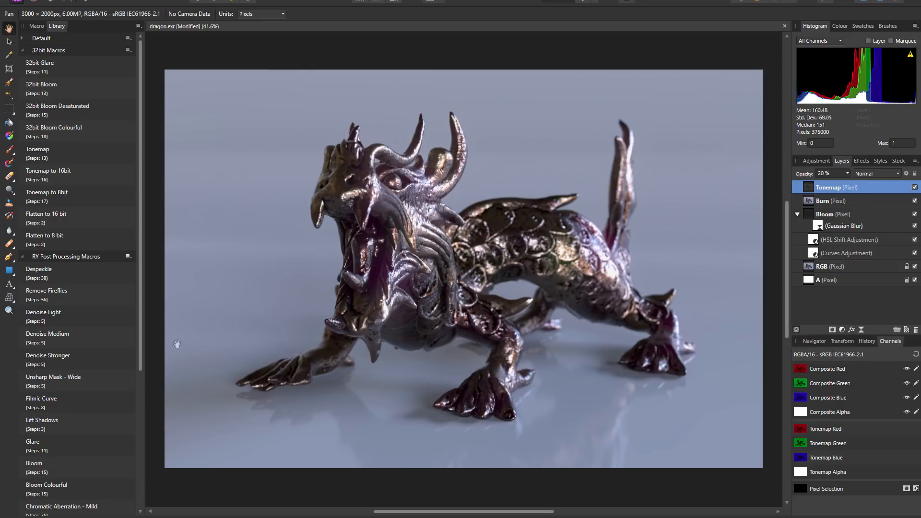
mouse_move(54, 387)
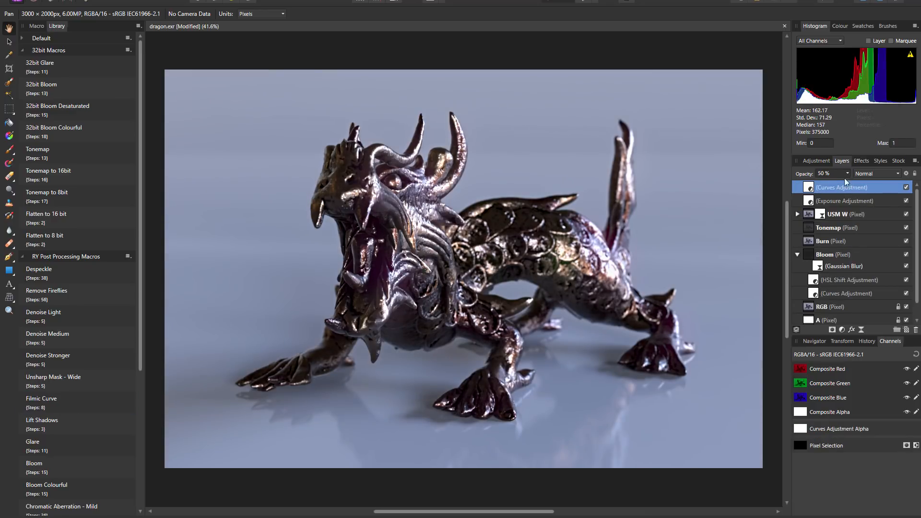
mouse_move(824, 200)
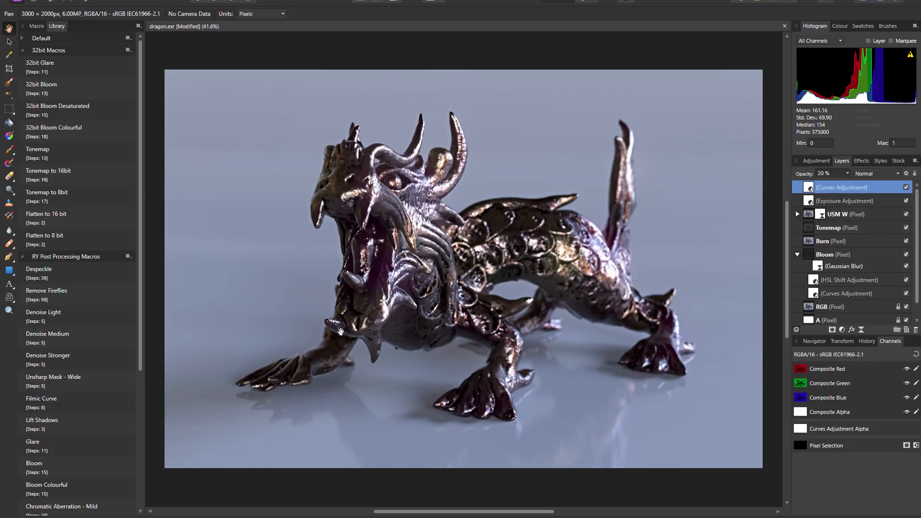
mouse_move(80, 428)
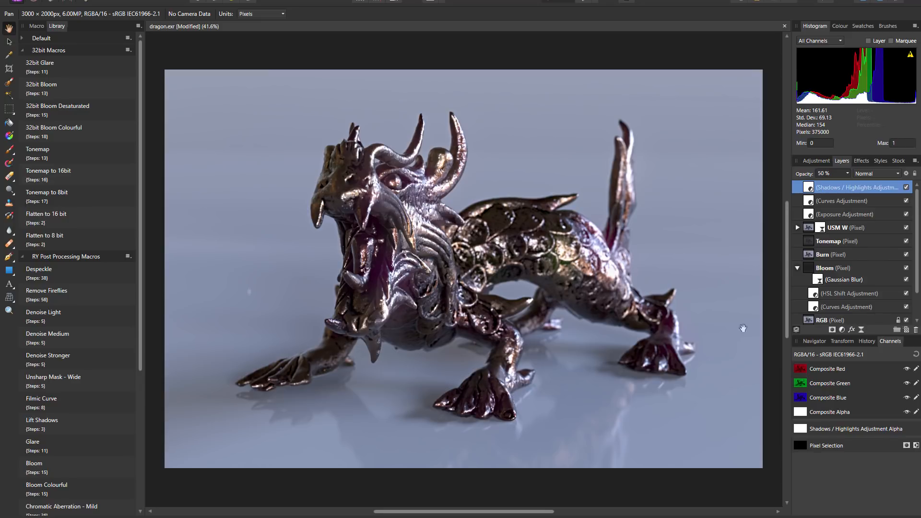
- Add soft-light Vignette and Colour Balance - Warm layers to the dragon render from the Library
scroll("down", 3)
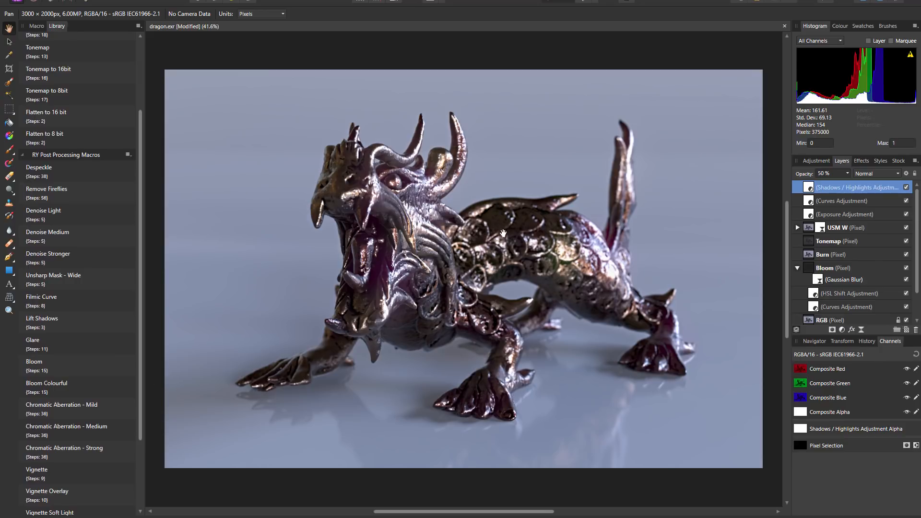
mouse_move(423, 274)
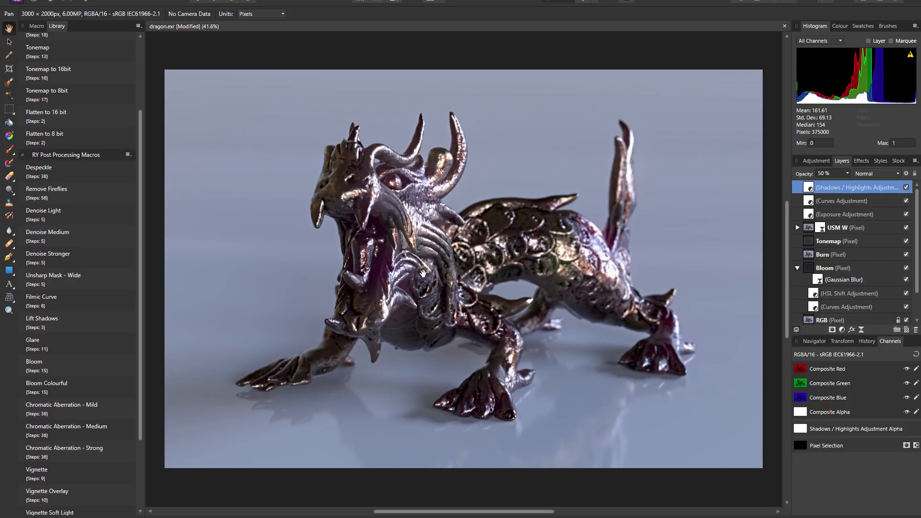
mouse_move(85, 369)
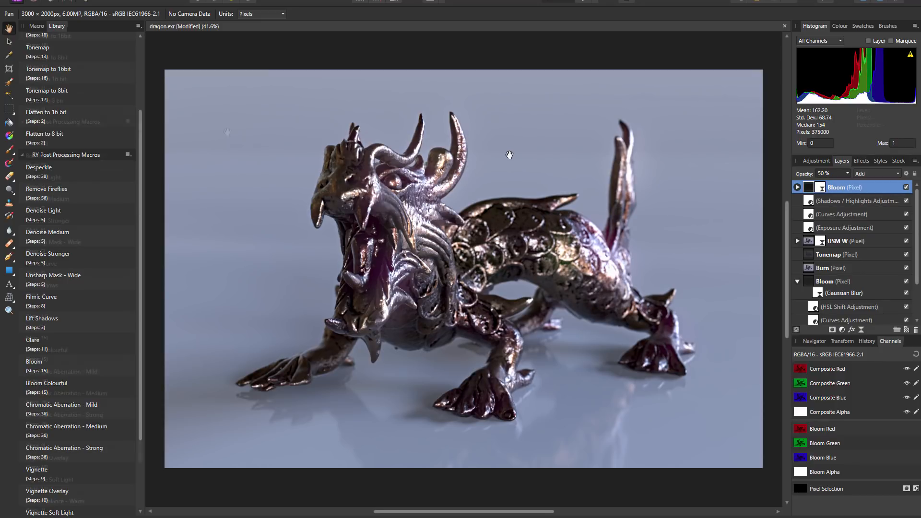
scroll("down", 3)
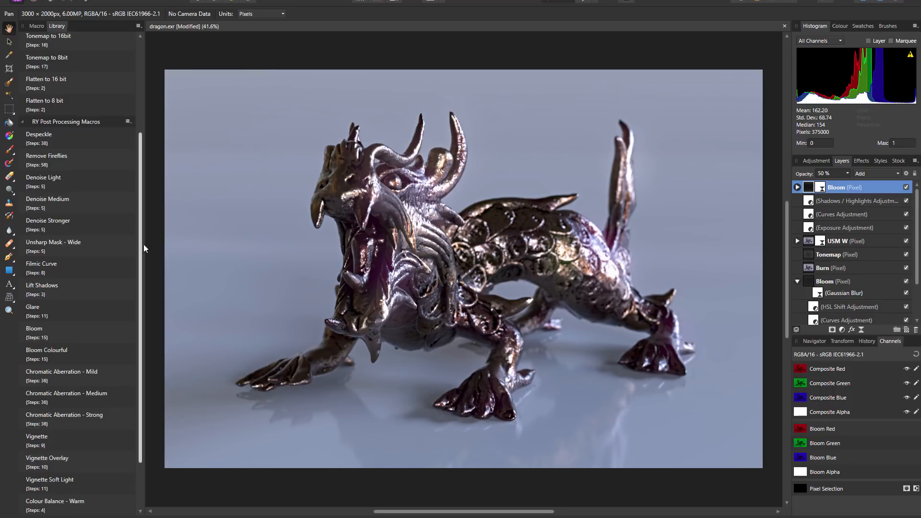
scroll("down", 3)
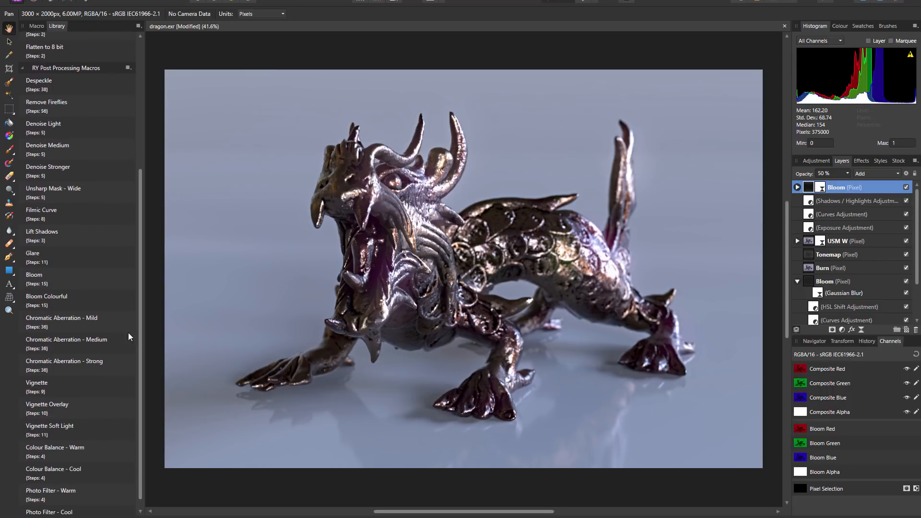
double_click(37, 383)
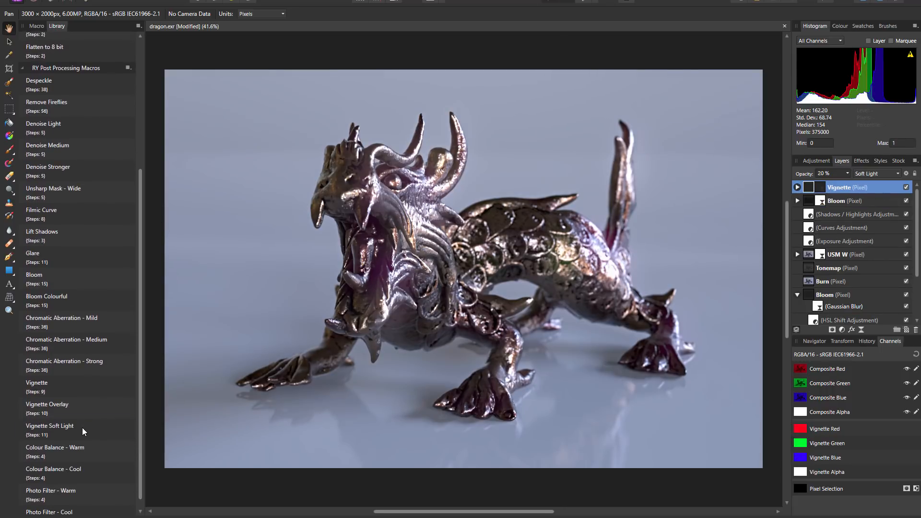
double_click(55, 447)
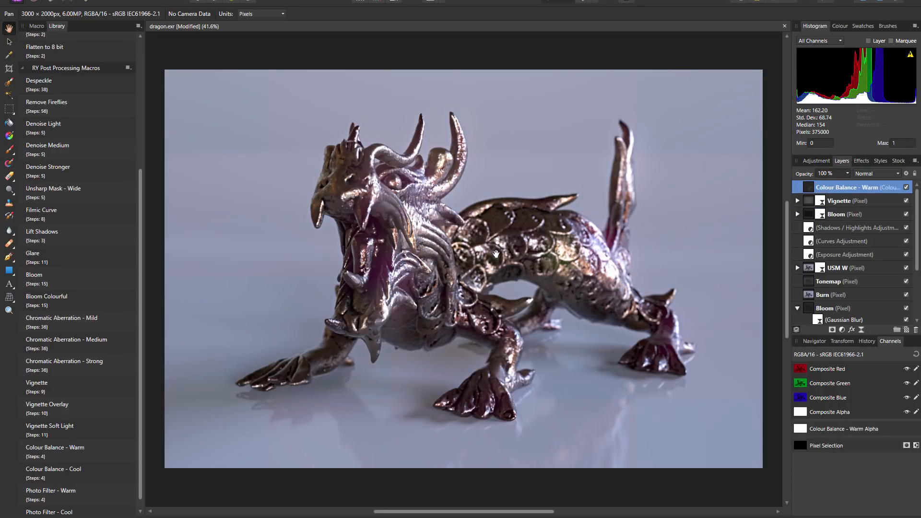
left_click(522, 26)
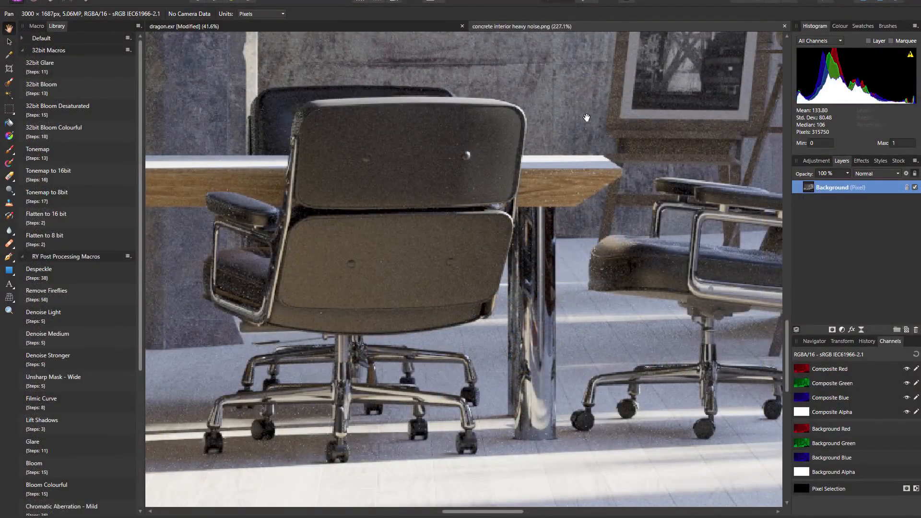
mouse_move(543, 221)
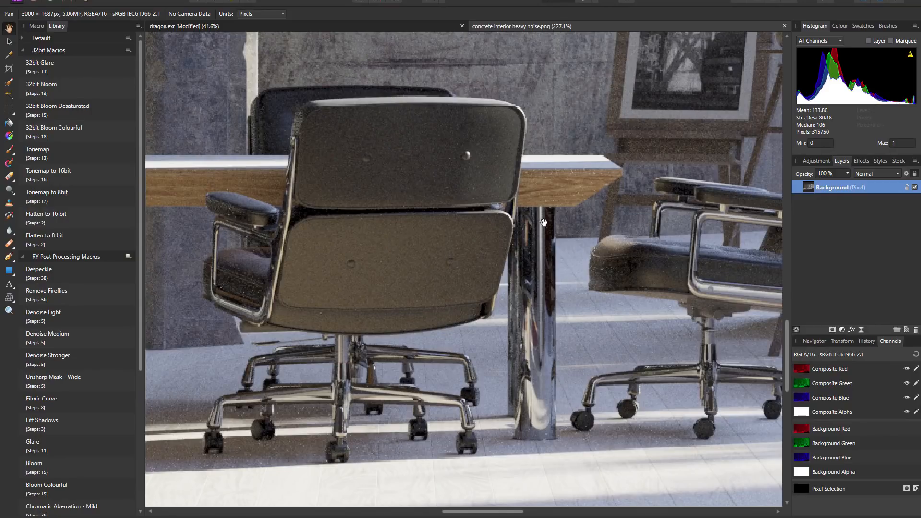
mouse_move(584, 203)
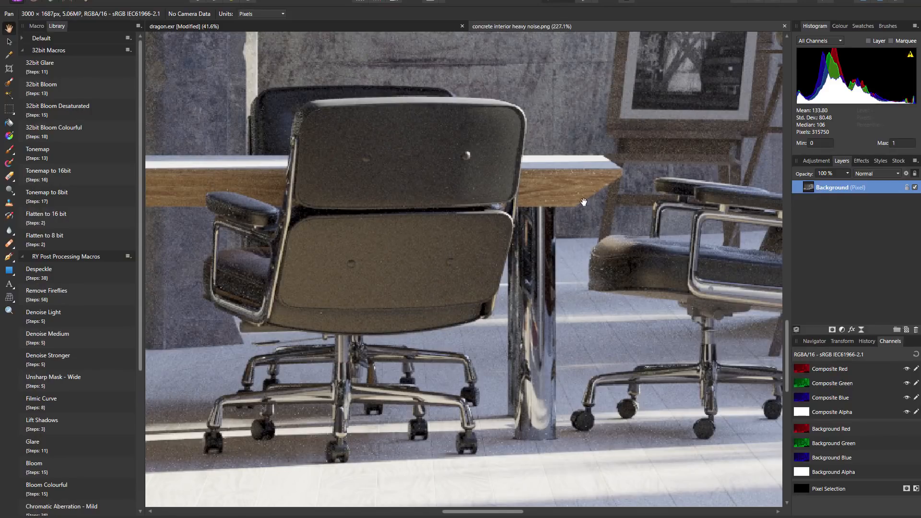
mouse_move(555, 182)
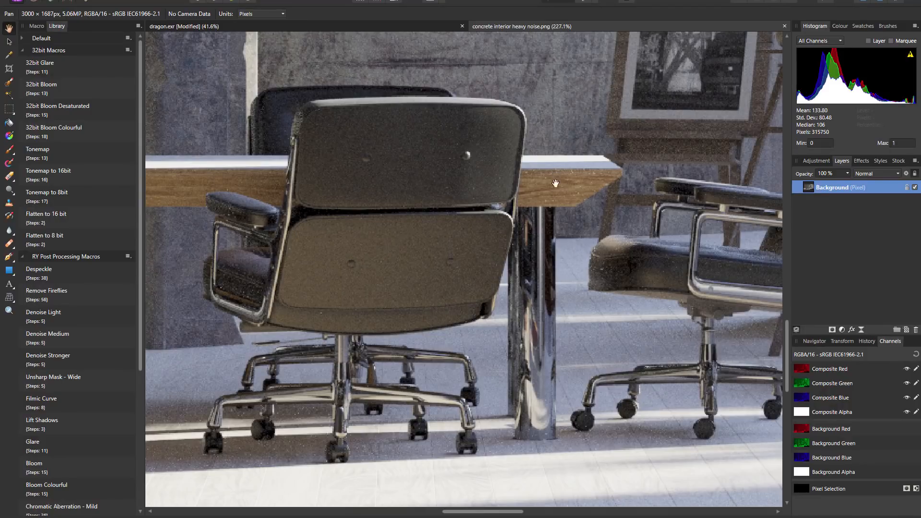
mouse_move(399, 192)
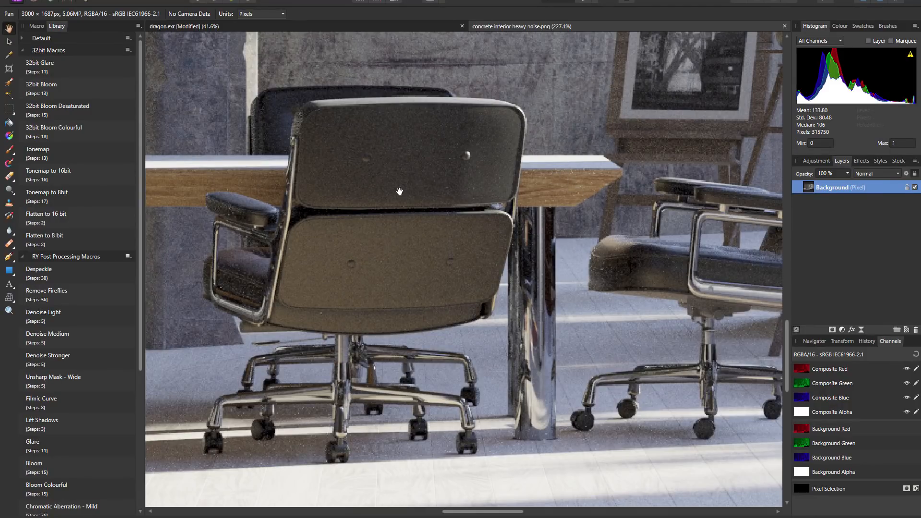
mouse_move(559, 182)
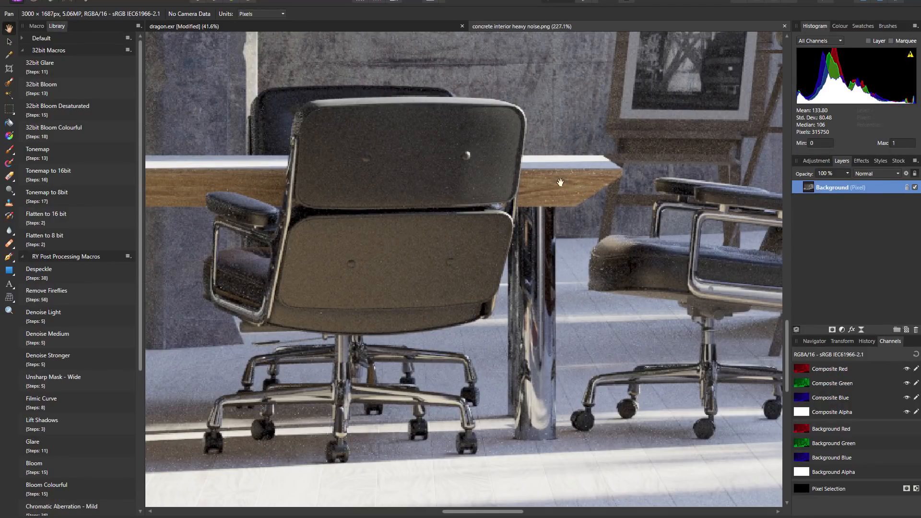
mouse_move(102, 275)
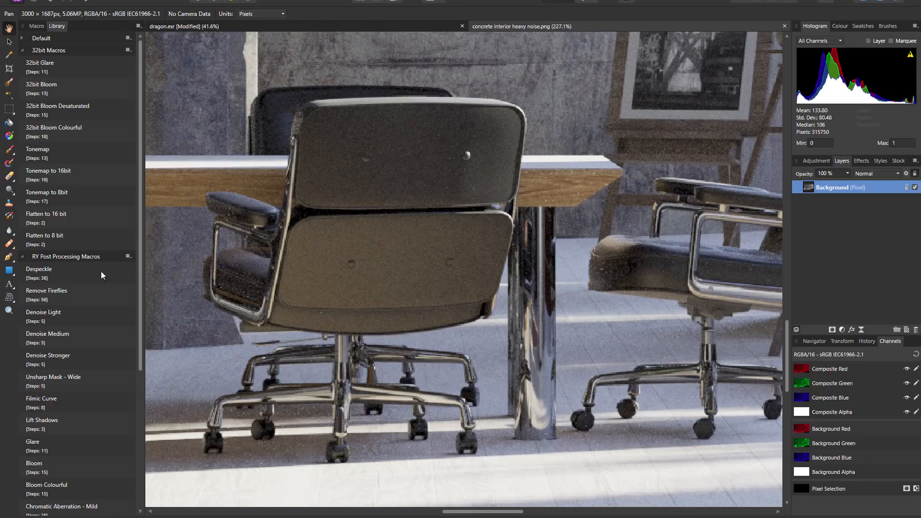
mouse_move(365, 231)
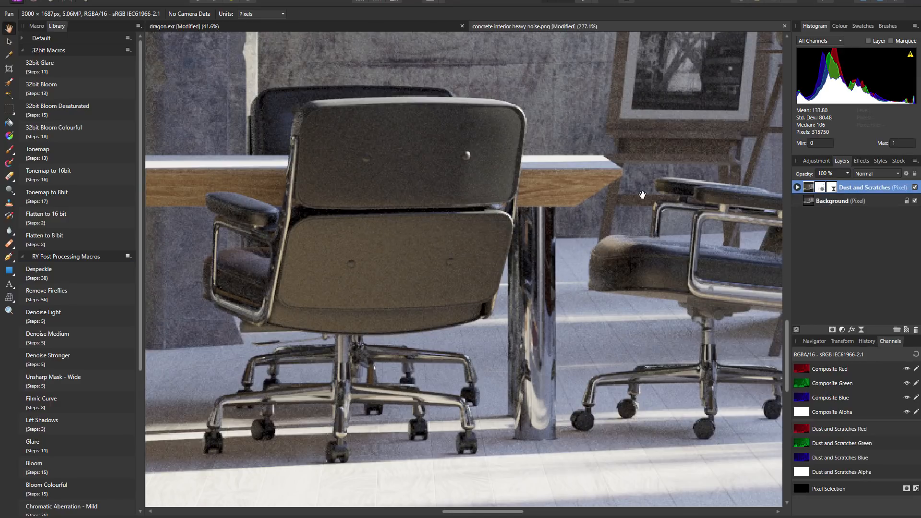
mouse_move(514, 87)
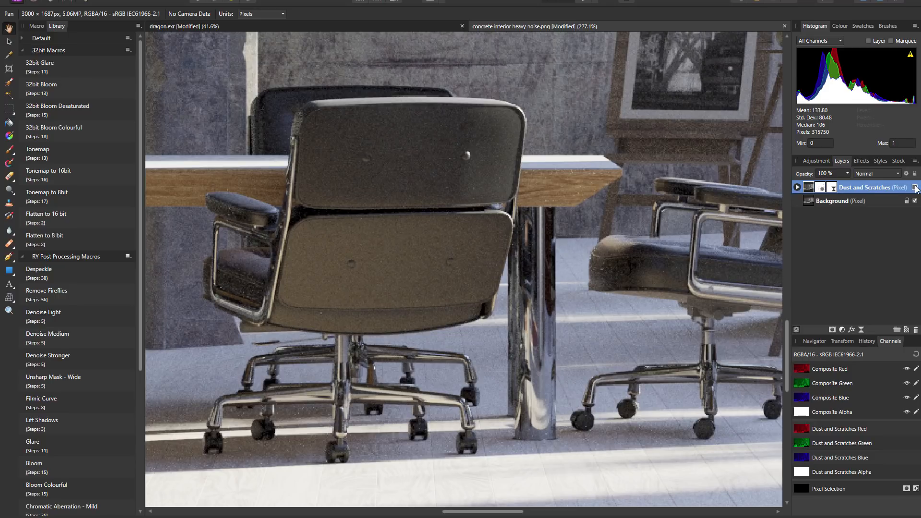
- Toggle the Dust and Scratches layer to compare the concrete render with and without despeckling
left_click(915, 187)
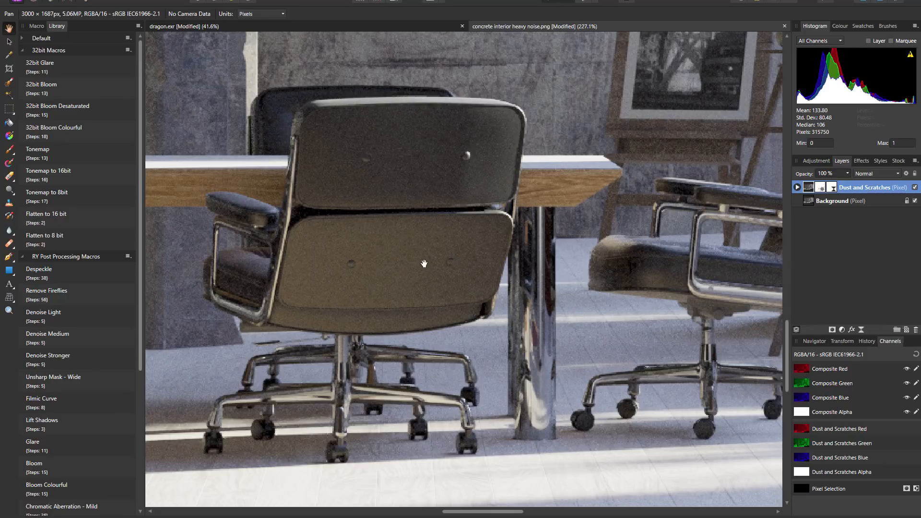
mouse_move(83, 344)
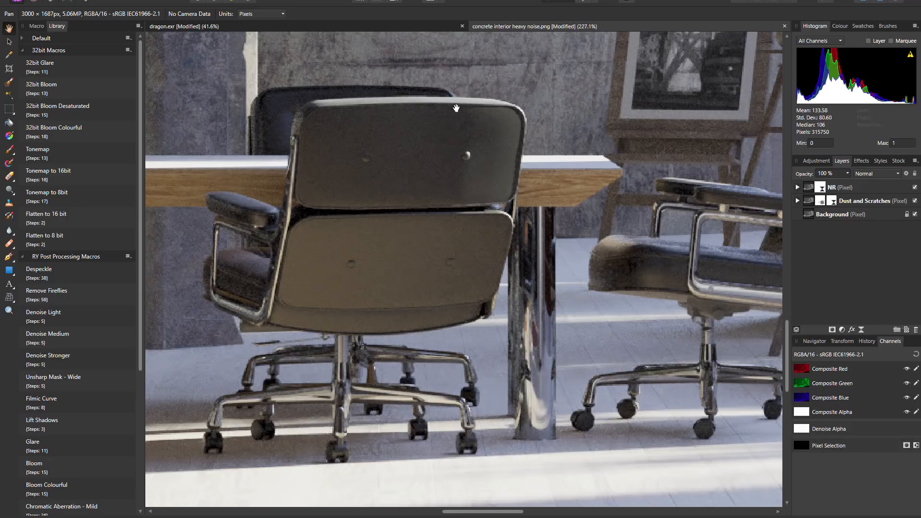
mouse_move(69, 321)
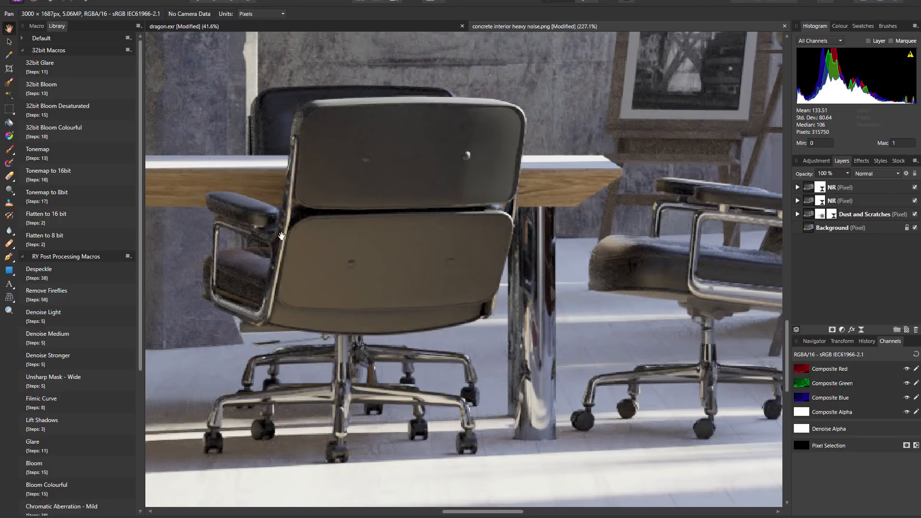
mouse_move(397, 226)
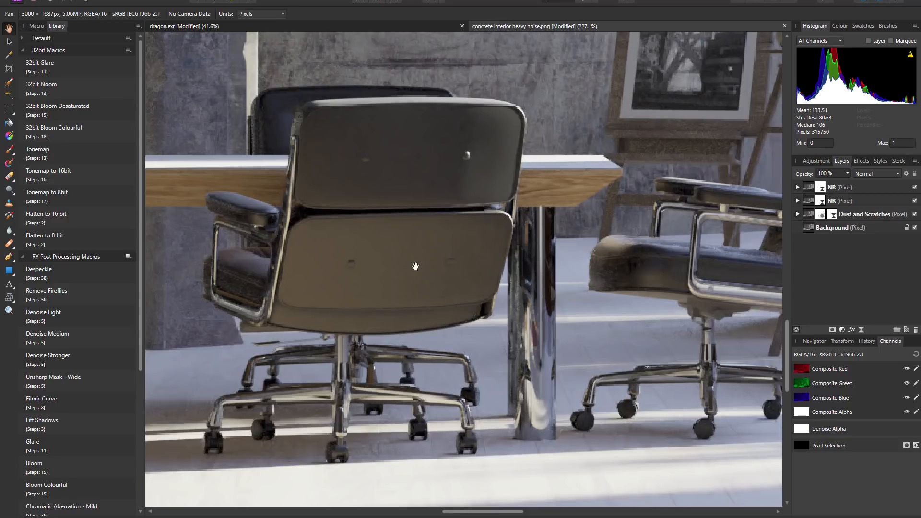
mouse_move(529, 112)
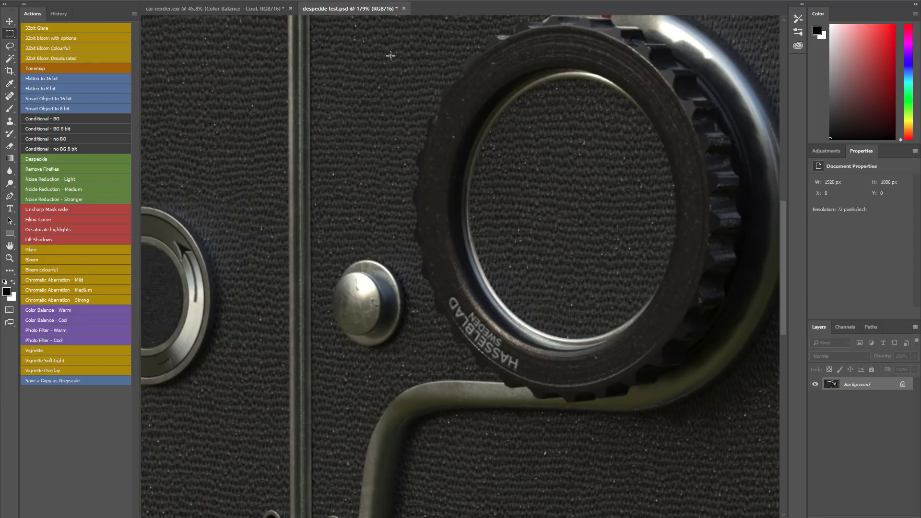
mouse_move(242, 218)
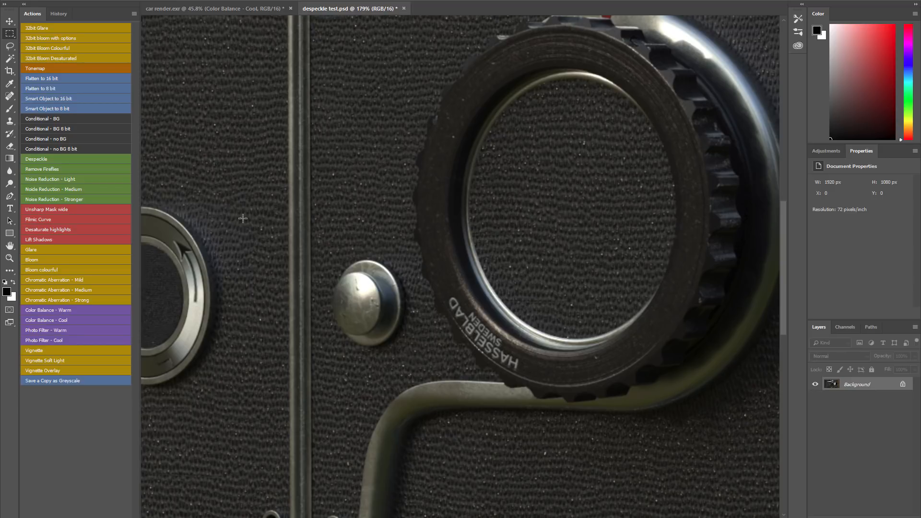
mouse_move(227, 185)
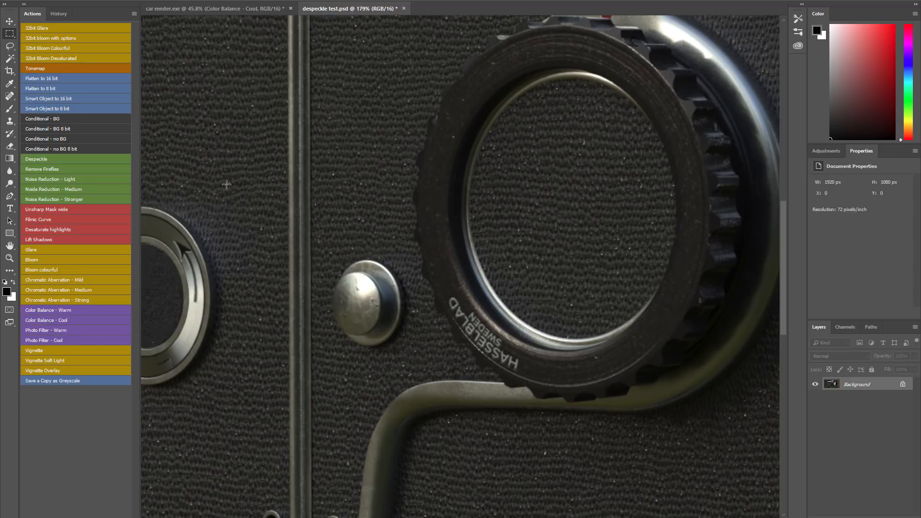
mouse_move(249, 119)
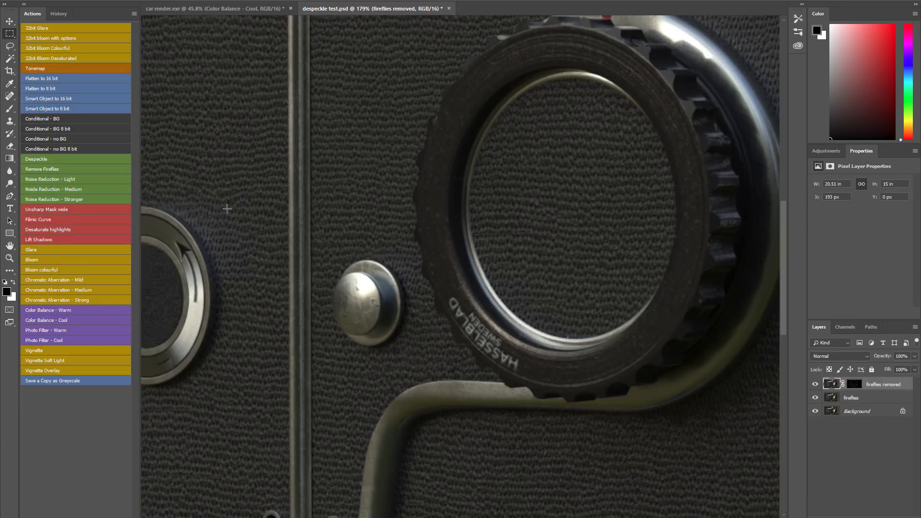
mouse_move(381, 76)
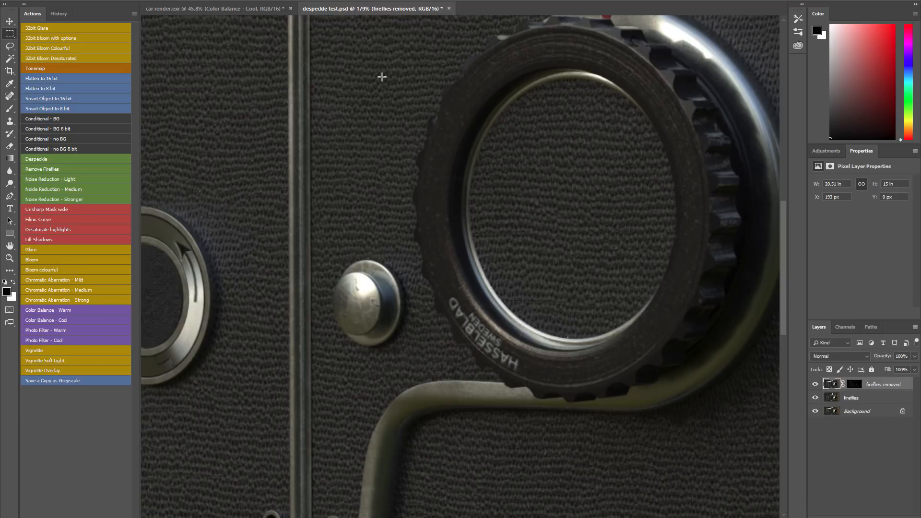